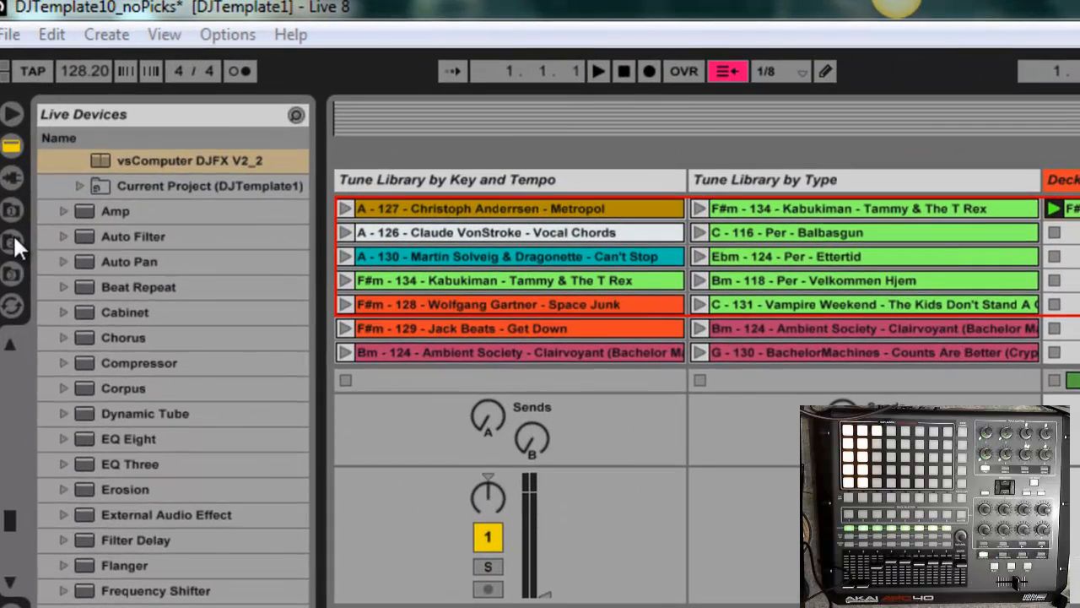
Browse the C:\Music\DJing folder down through Tunes > Chill into Solvent's tracks
click(13, 240)
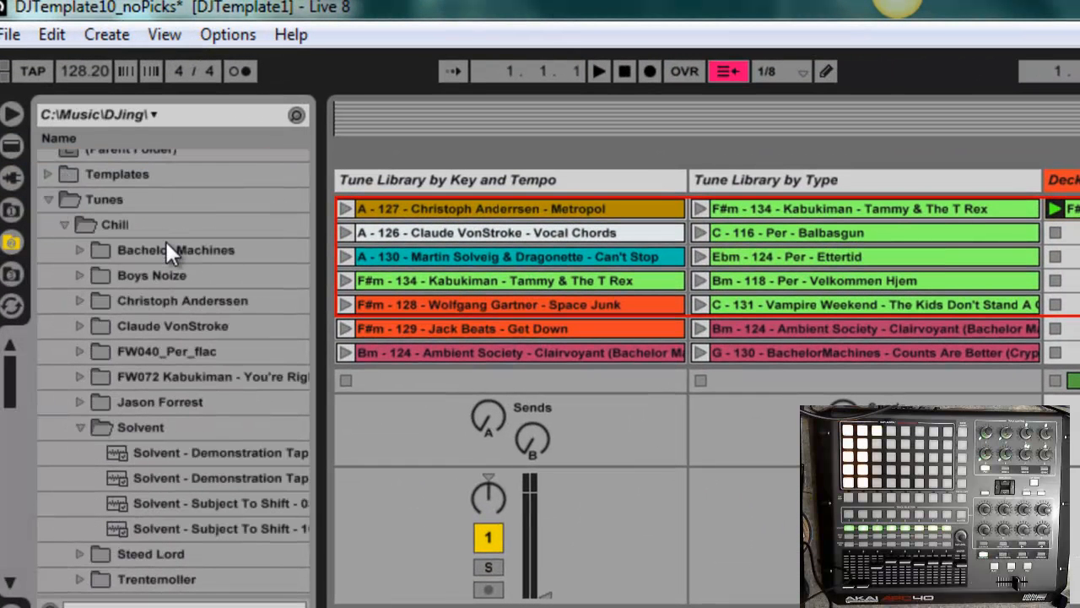
click(166, 352)
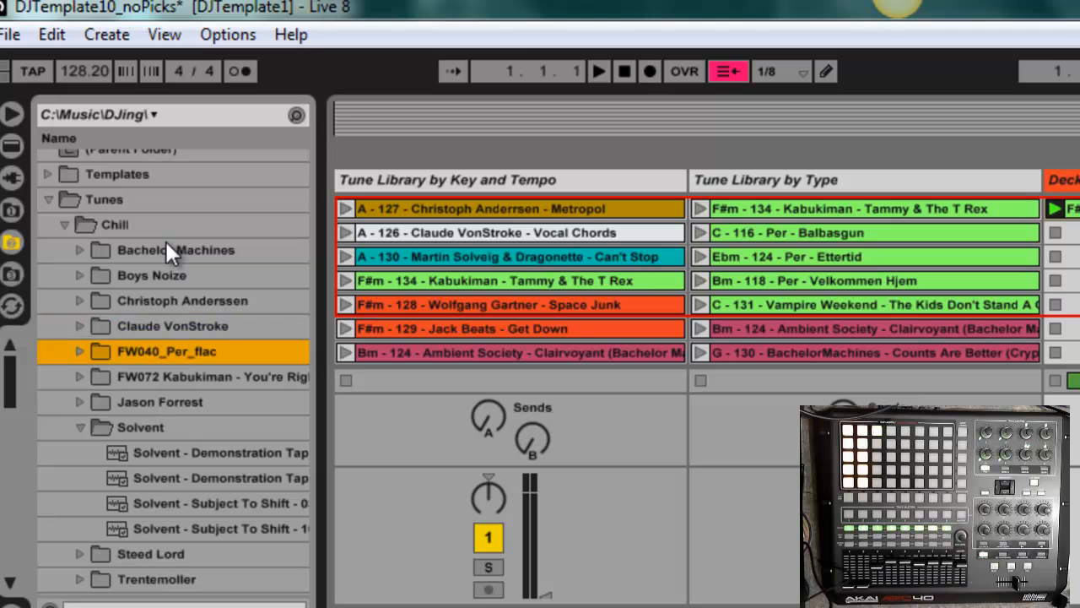
click(140, 427)
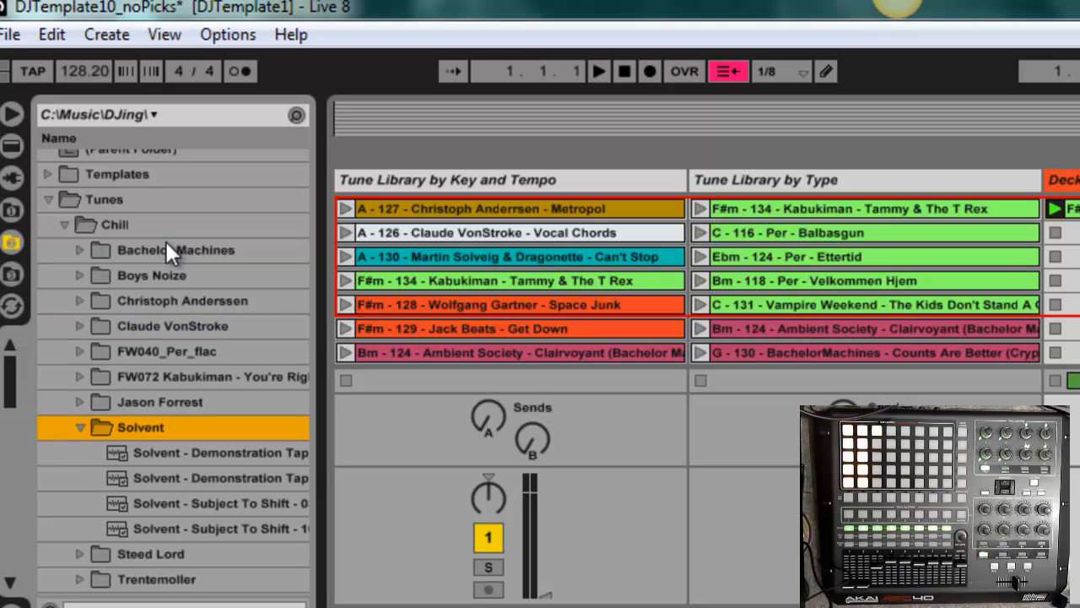
mouse_move(152, 419)
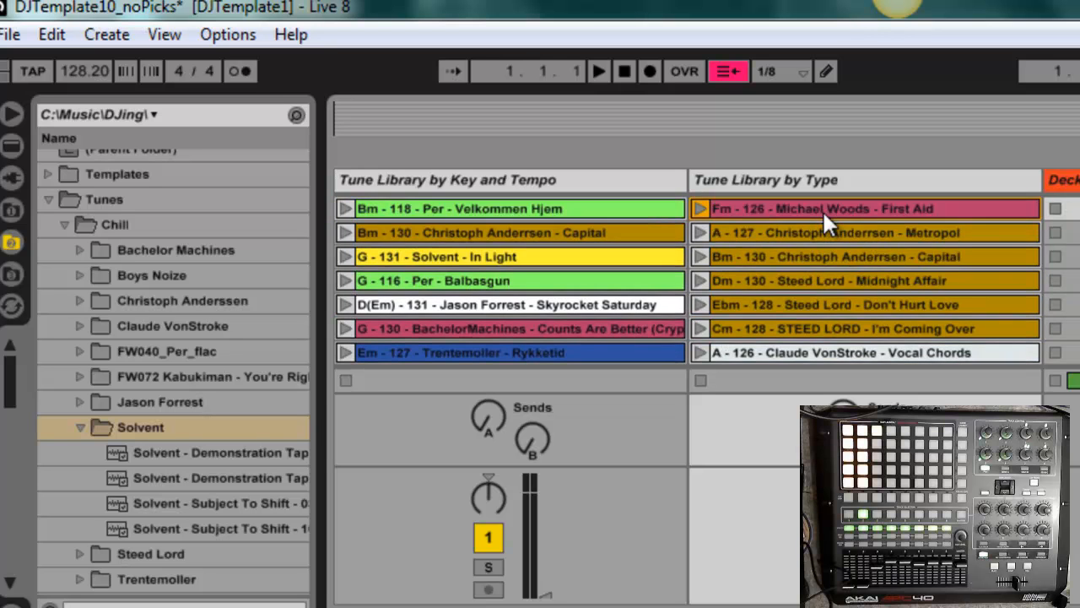
mouse_move(1060, 257)
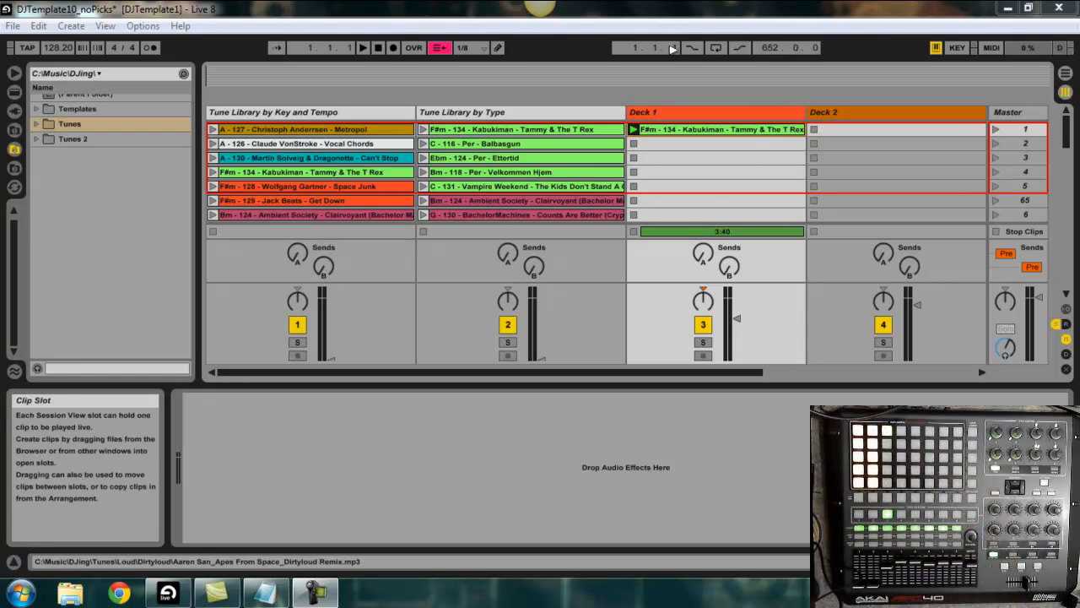
mouse_move(669, 209)
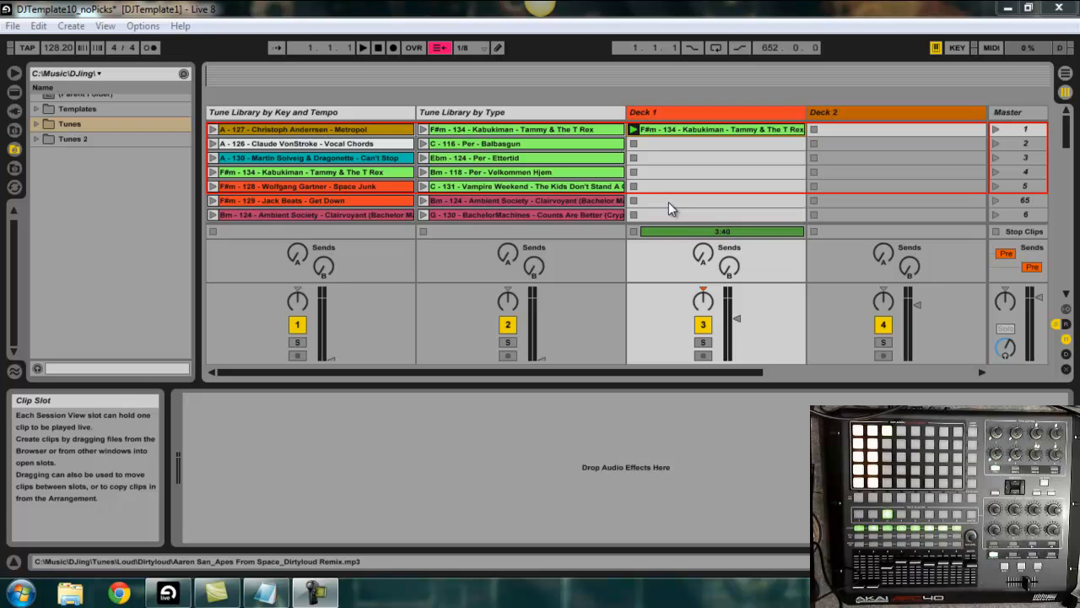
mouse_move(684, 184)
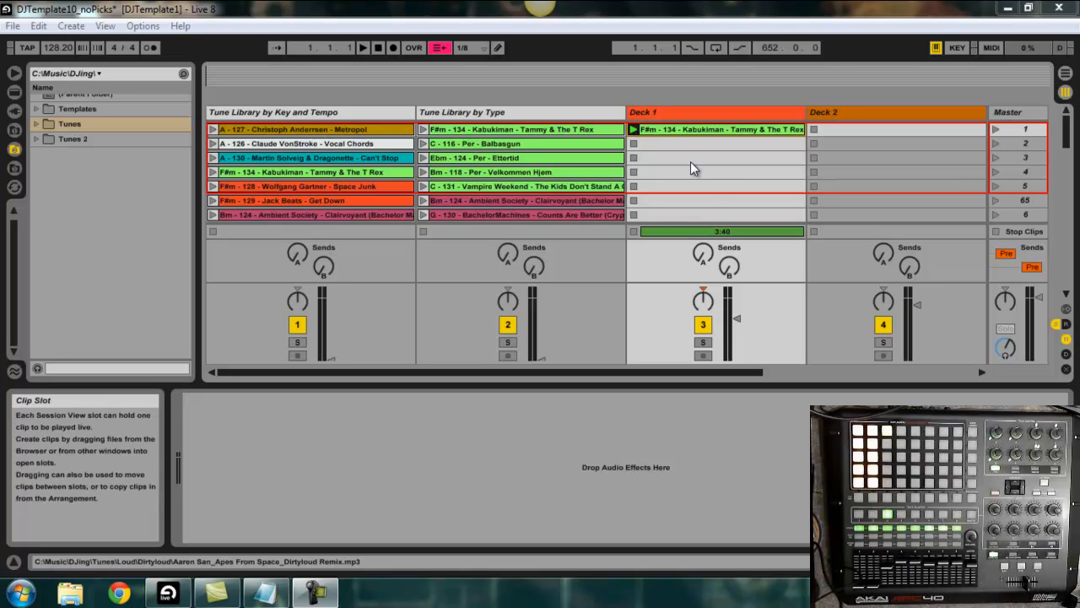
mouse_move(711, 167)
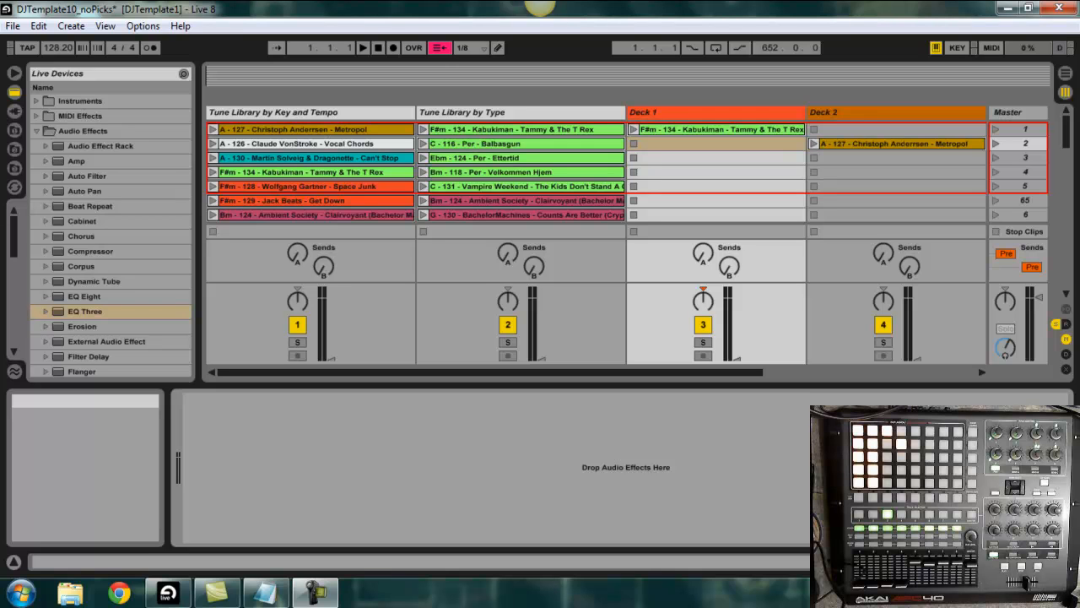
mouse_move(758, 429)
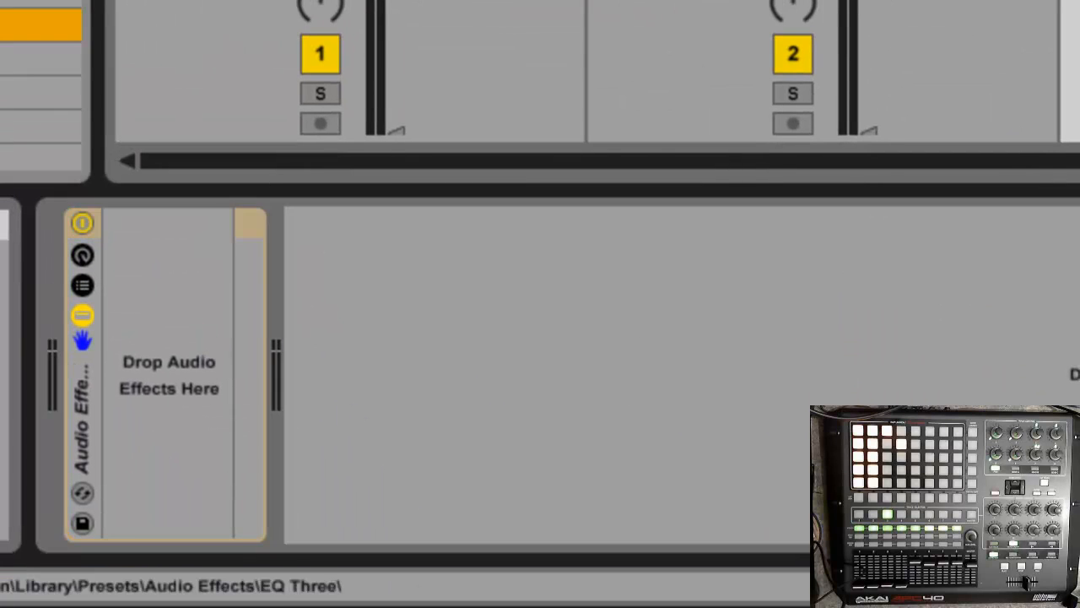
Load EQ Three into the track's empty Audio Effect Rack with gains at 0.00 dB
click(169, 375)
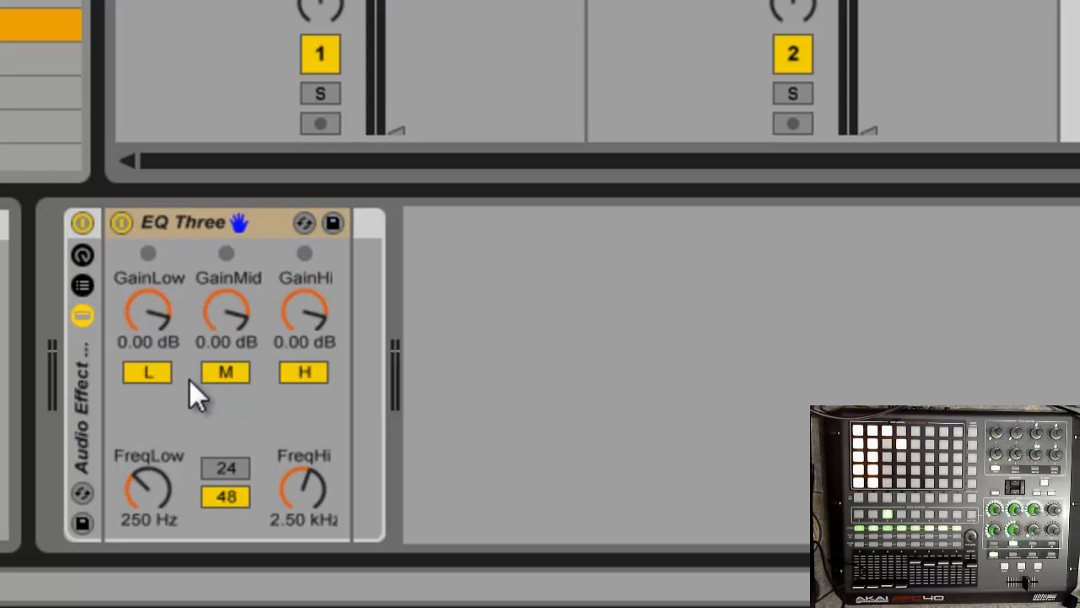
mouse_move(83, 256)
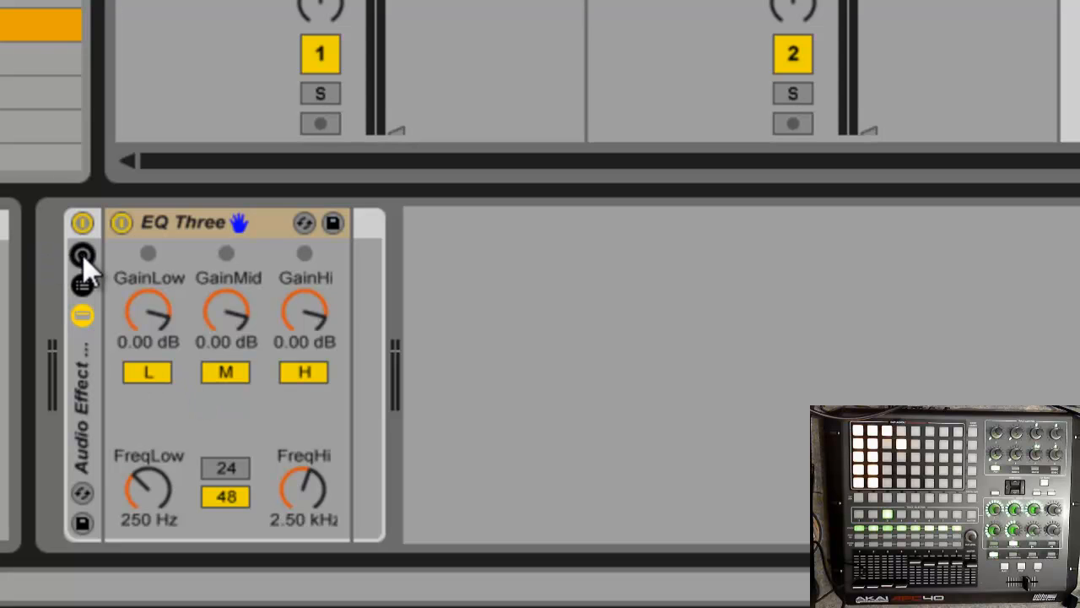
Map EQ Three's GainLow knob to the rack's Macro 1 in Map Mode
click(81, 257)
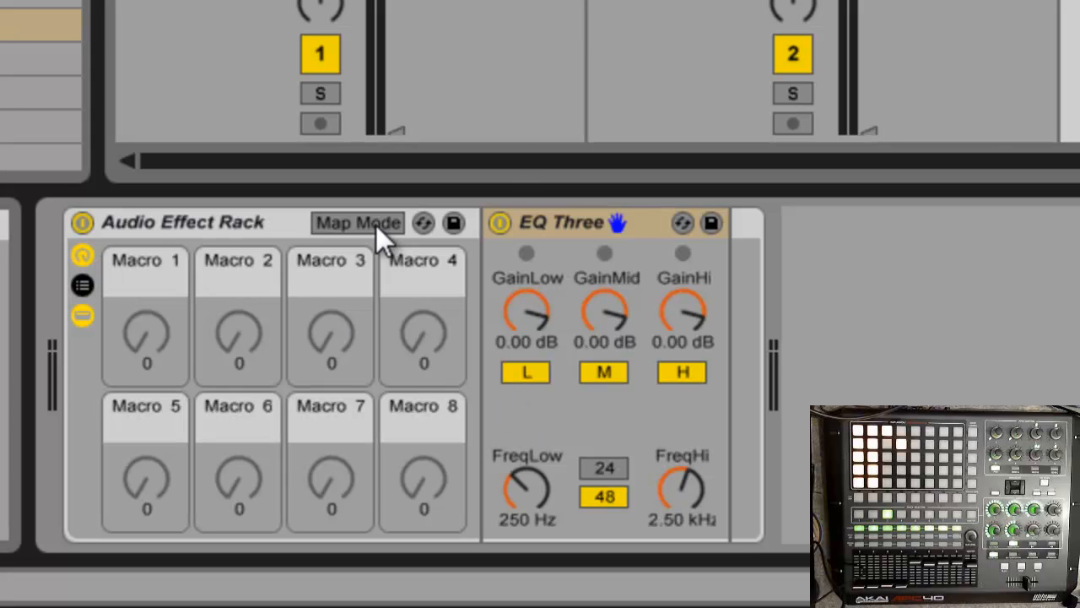
click(358, 222)
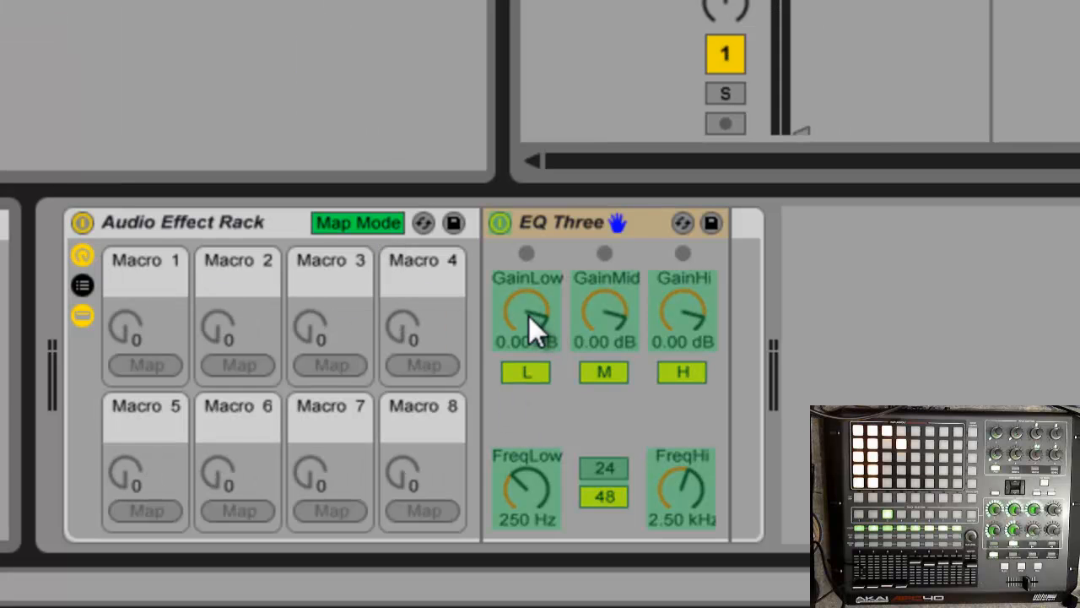
right_click(527, 318)
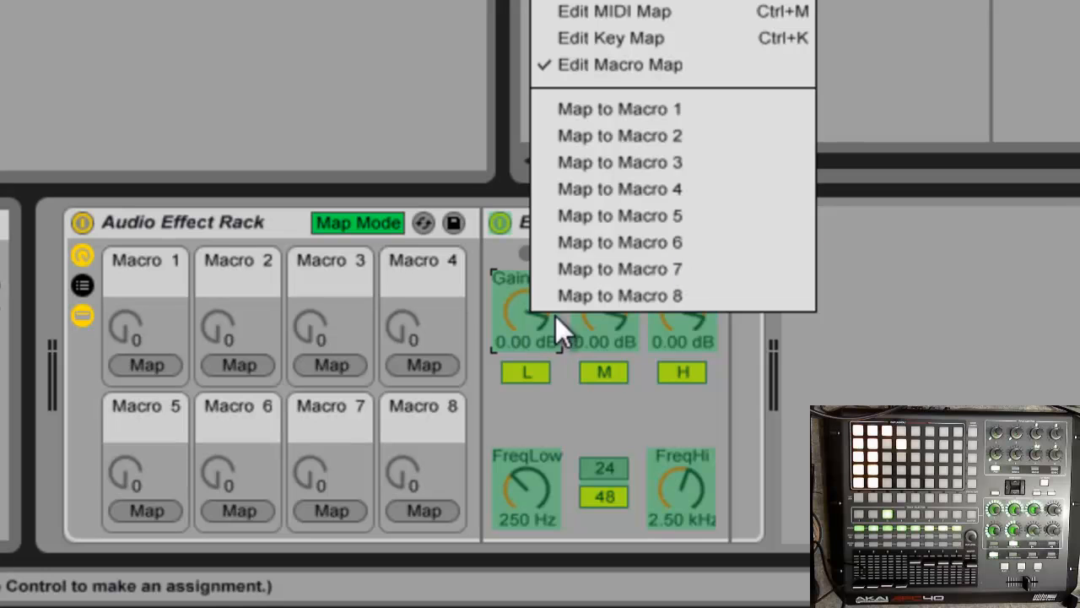
click(618, 108)
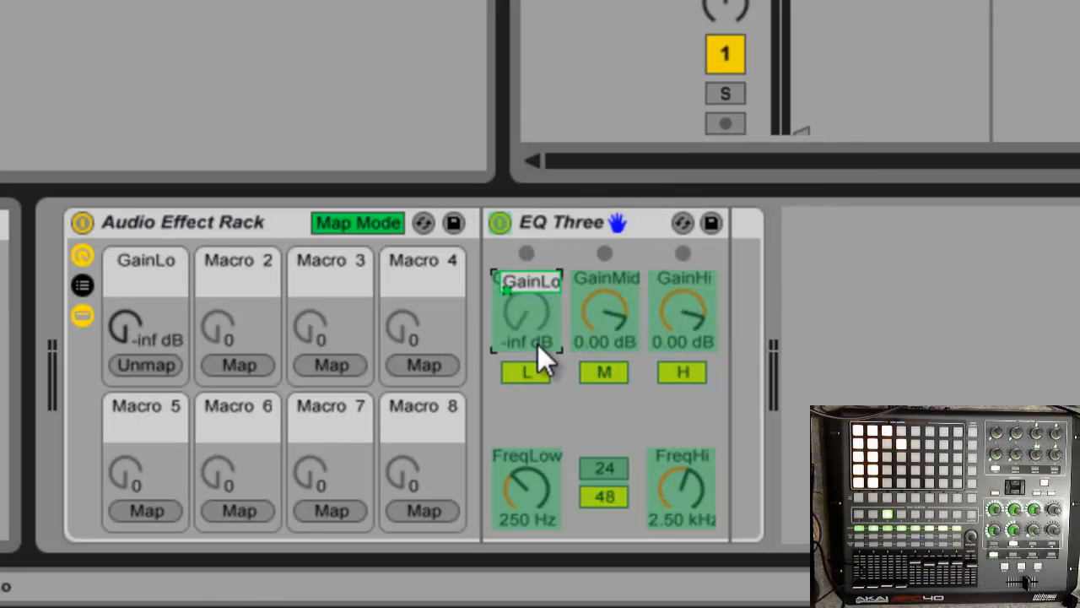
click(145, 365)
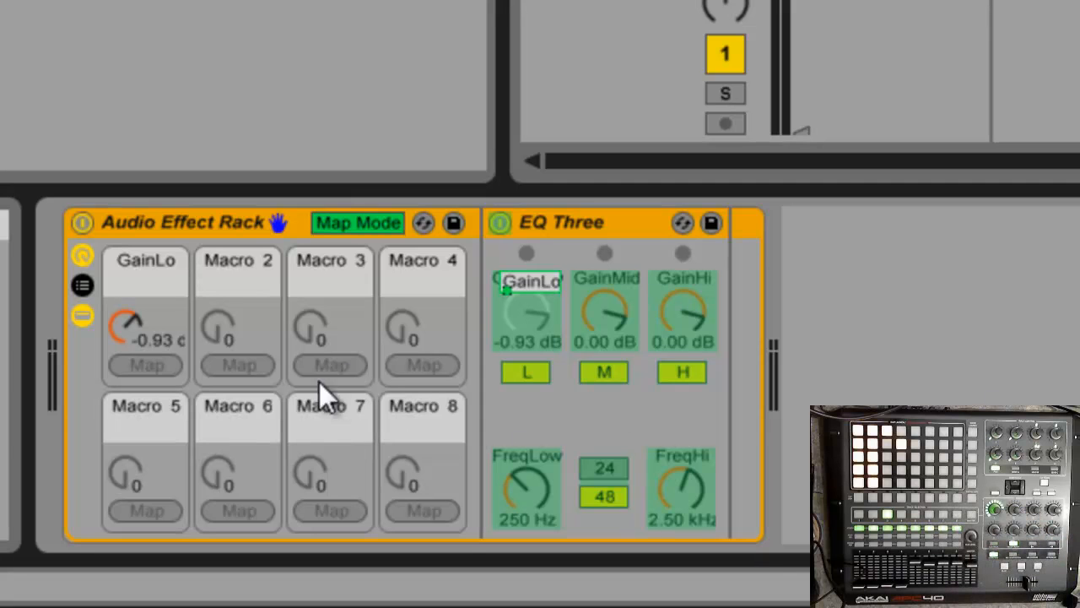
mouse_move(408, 430)
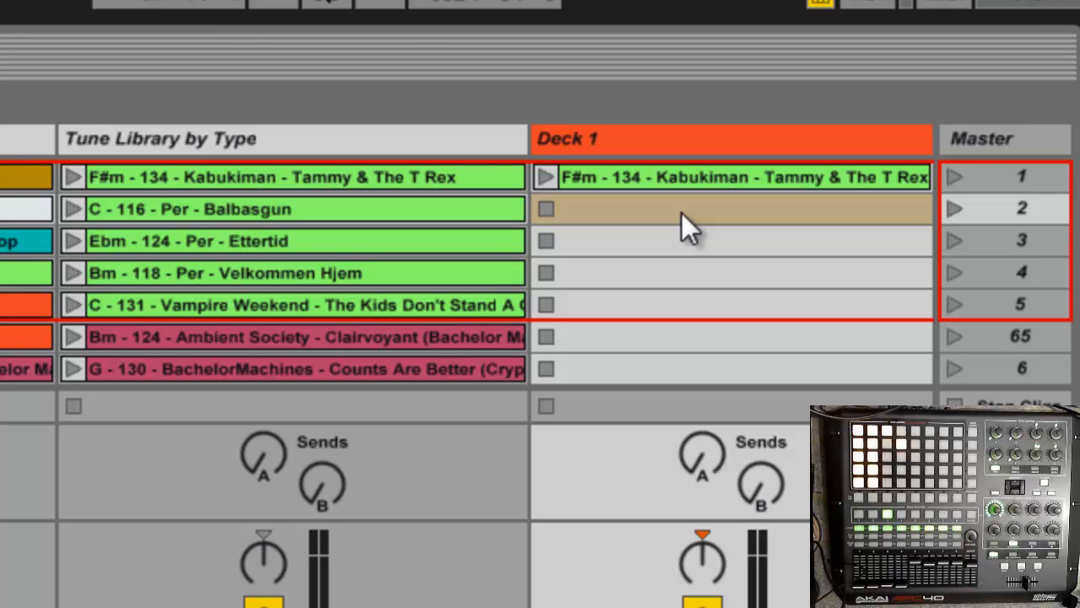
mouse_move(676, 223)
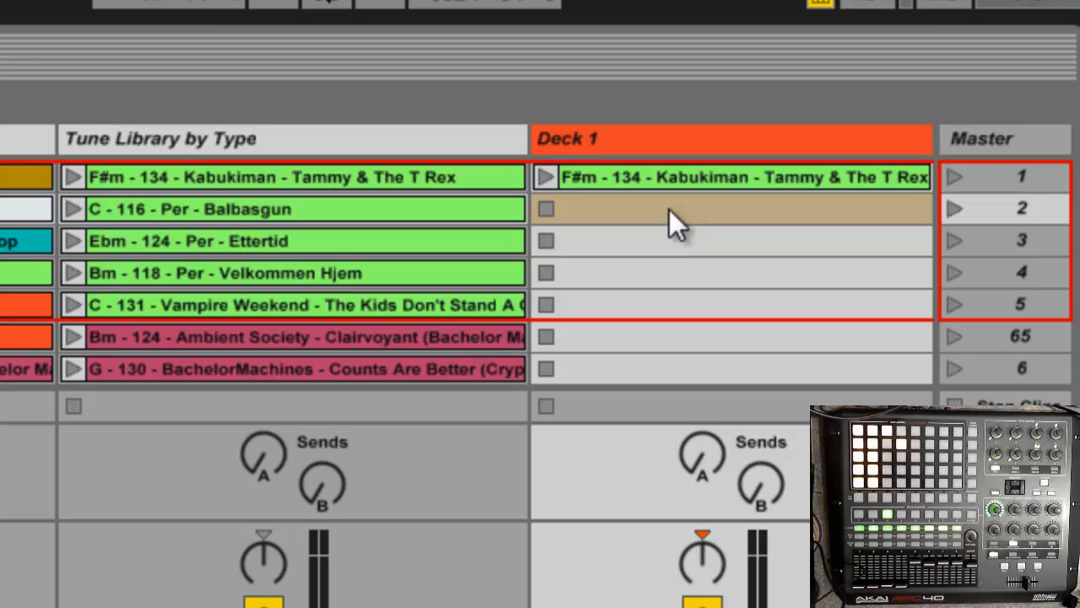
click(547, 178)
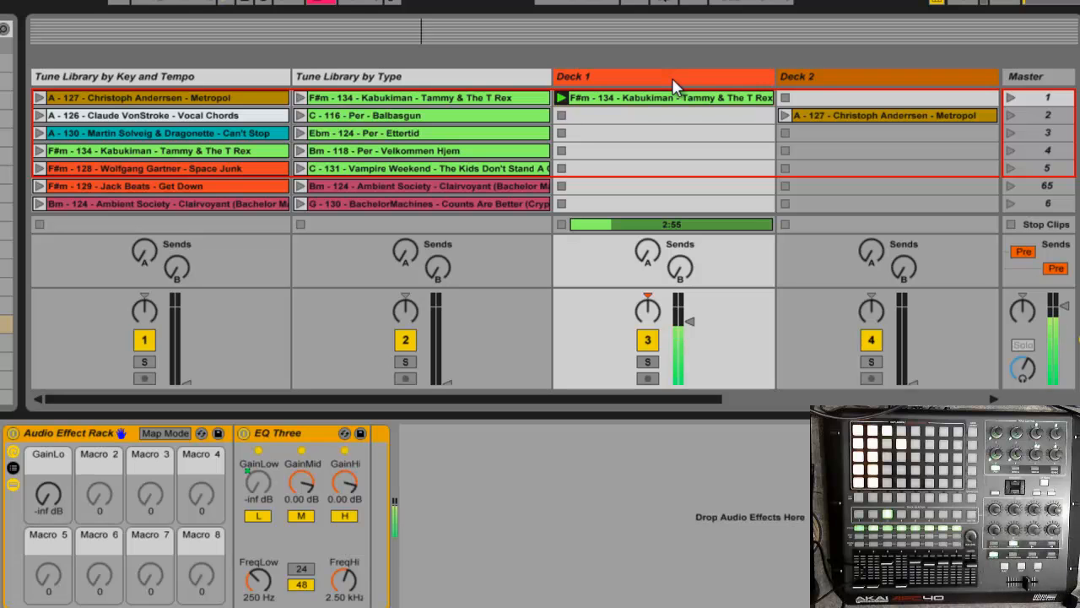
mouse_move(633, 91)
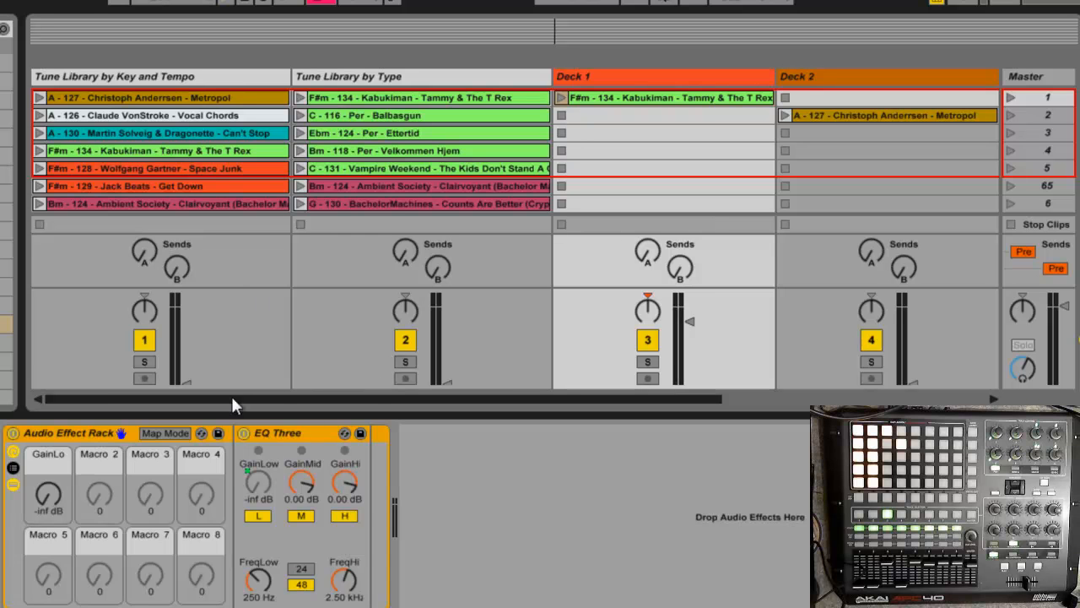
mouse_move(374, 475)
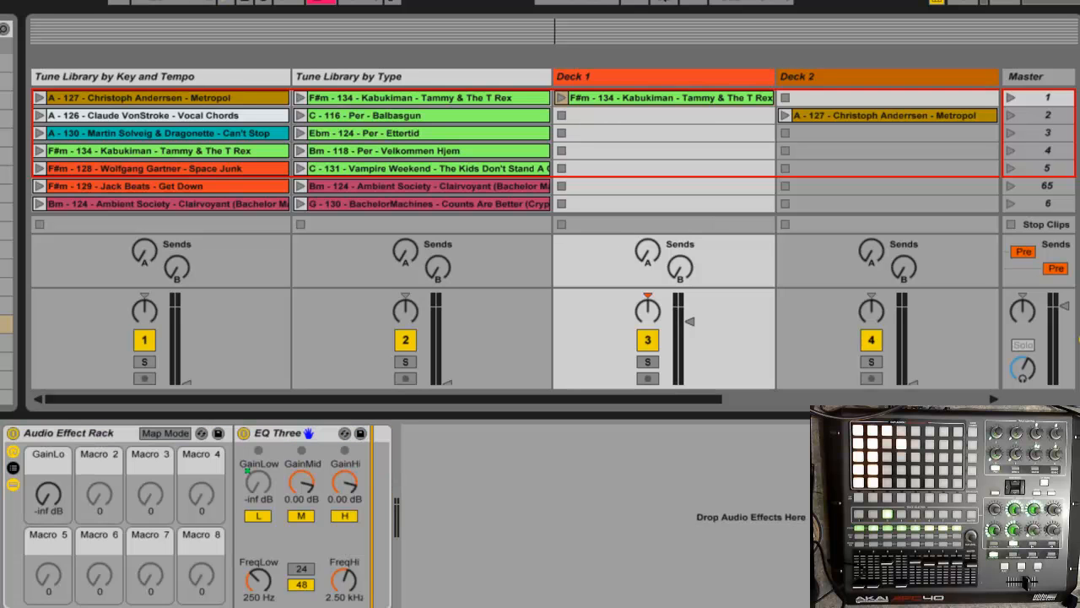
mouse_move(361, 469)
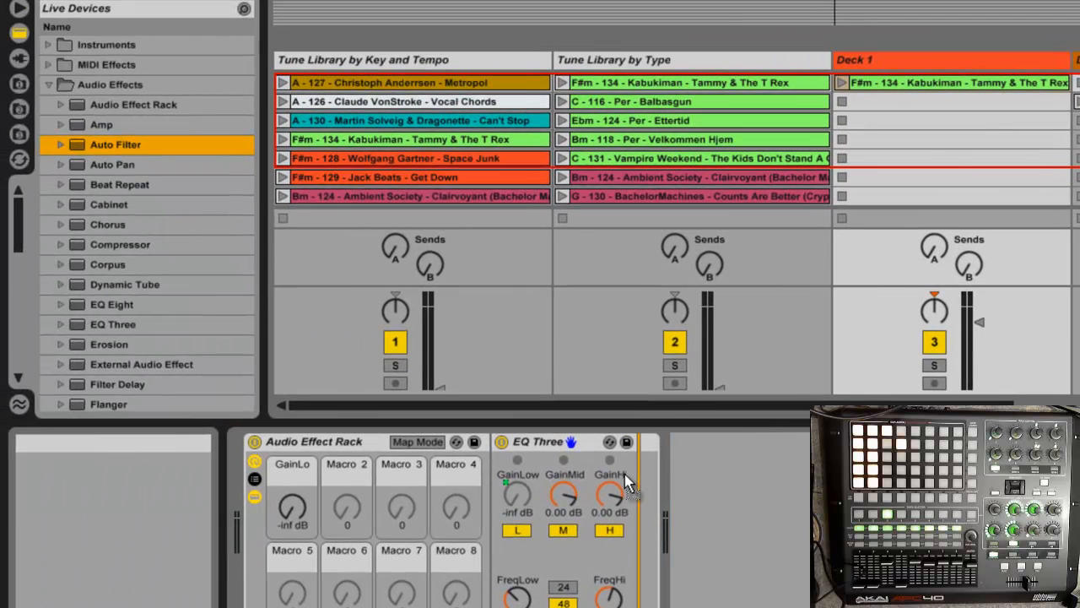
Add two Auto Filter devices after EQ Three in the rack chain
double_click(114, 145)
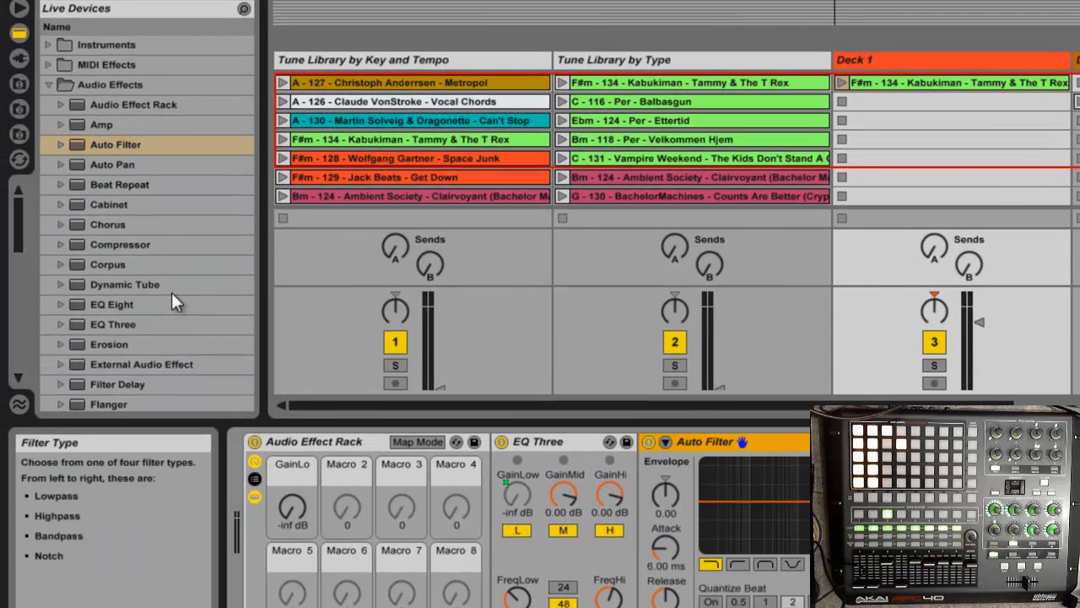
click(115, 145)
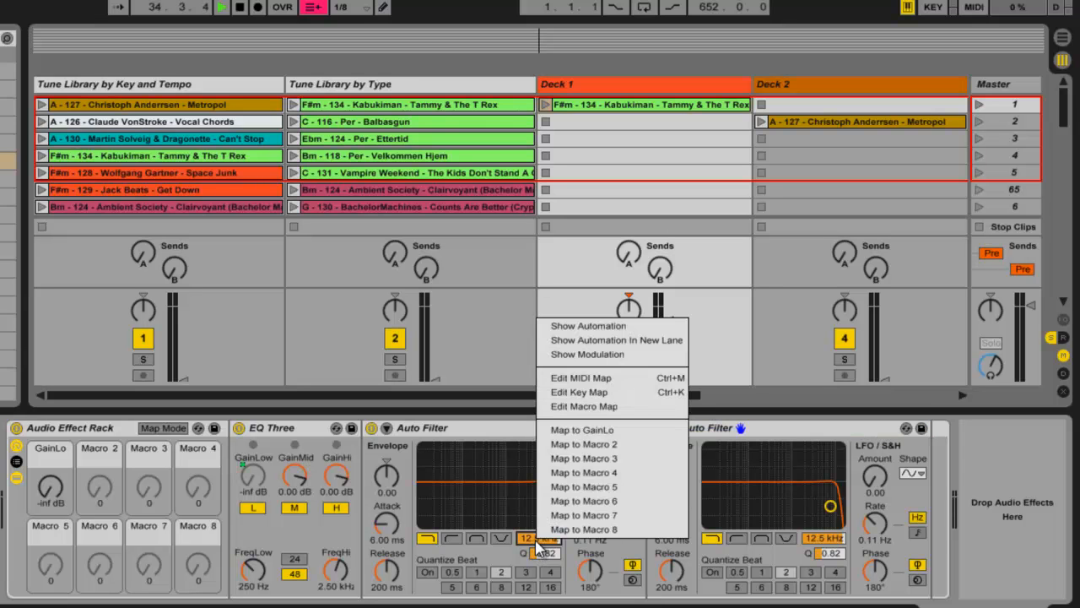
mouse_move(583, 486)
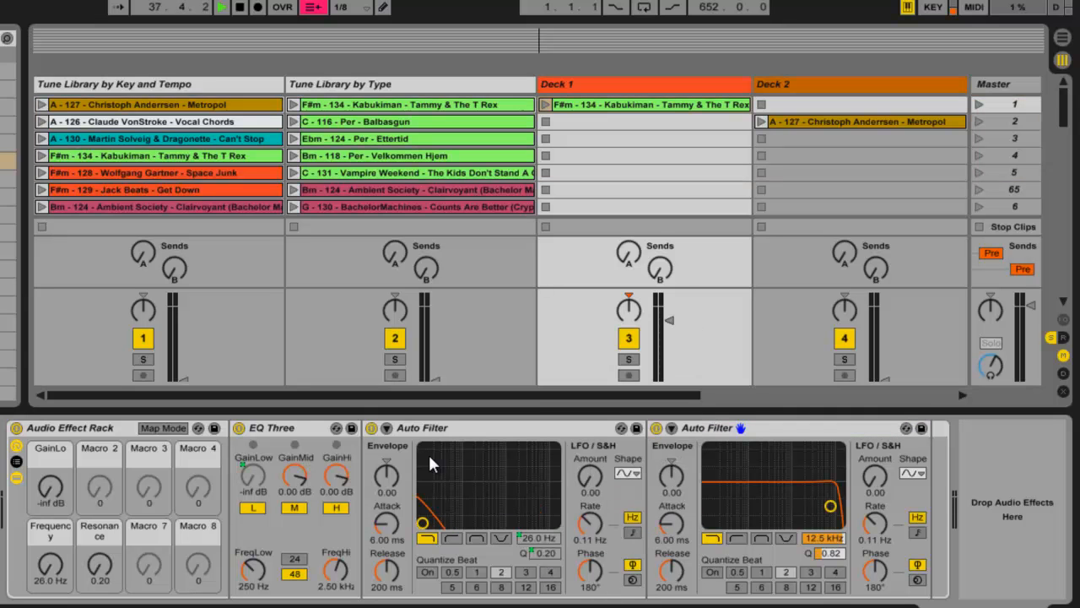
Rename the first Auto Filter Lo Pass and test its Lo Pass Freq and Rez macros
click(422, 428)
text(Lo Pass)
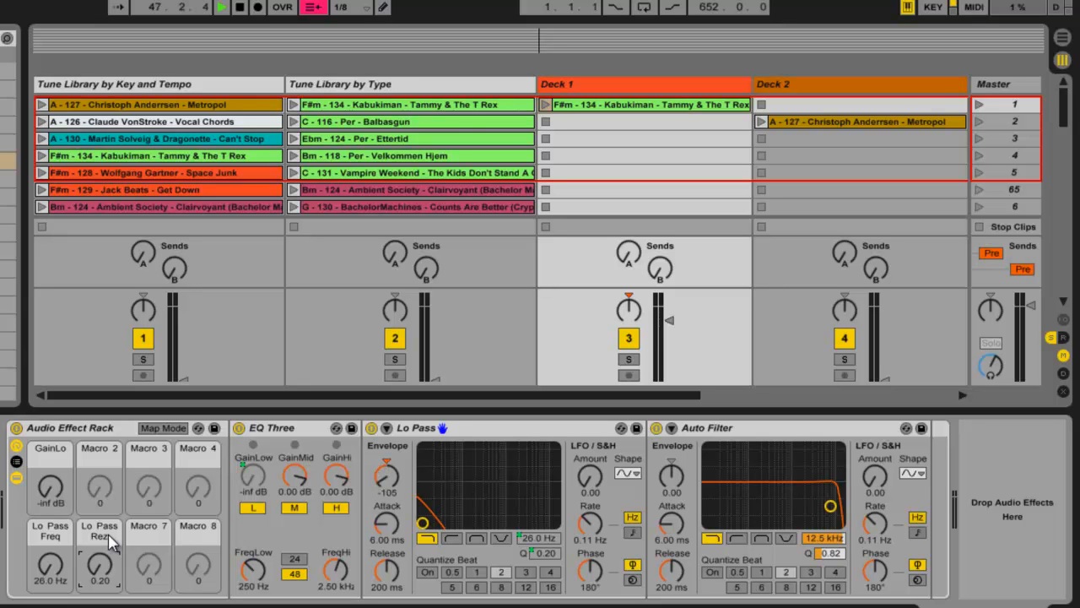
drag(387, 476, 386, 470)
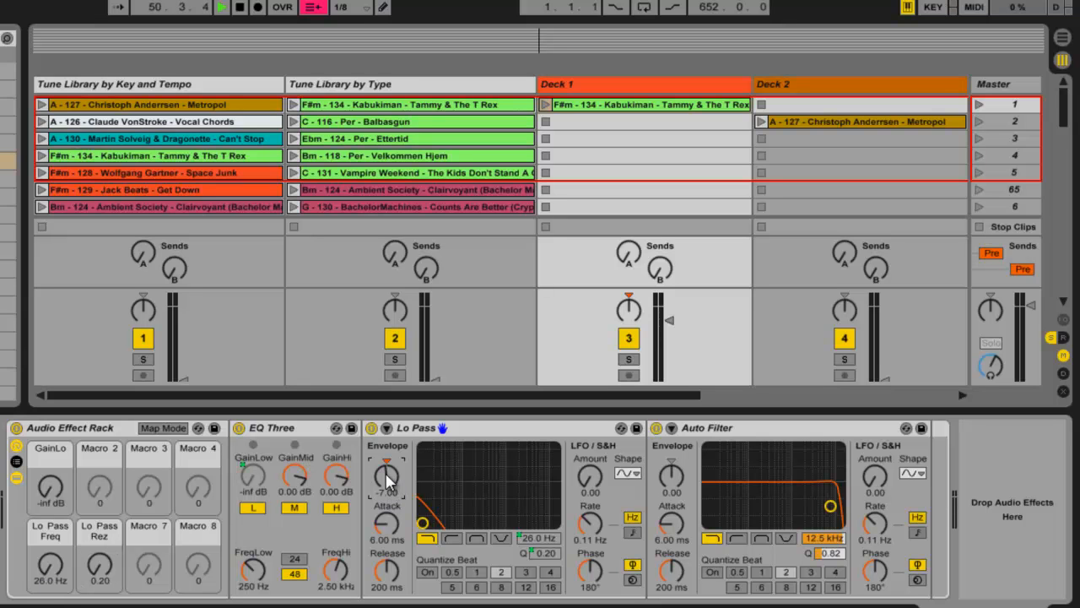
mouse_move(132, 432)
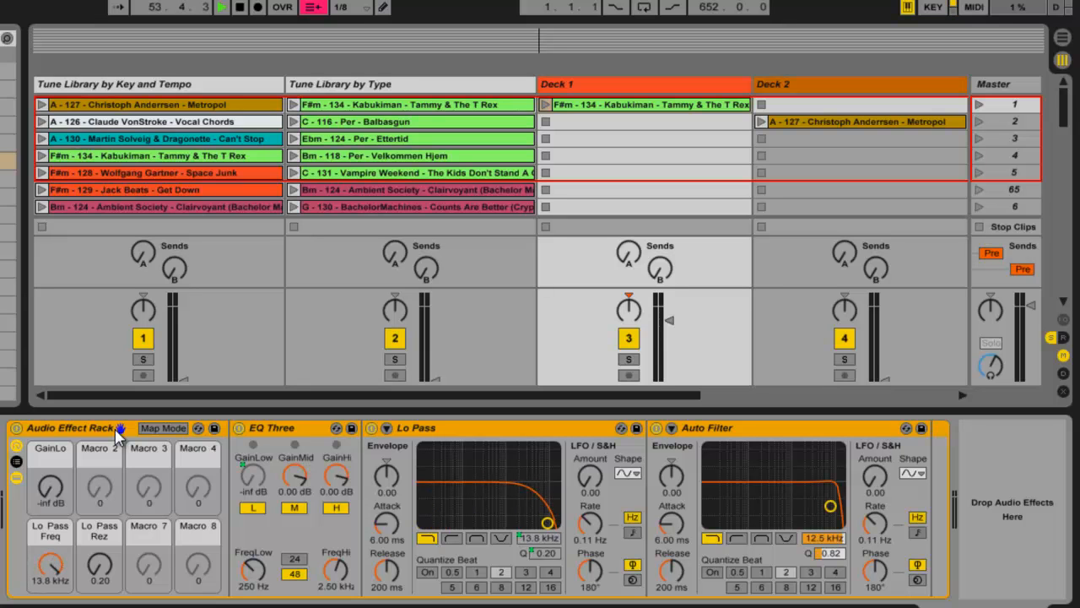
drag(547, 524, 547, 526)
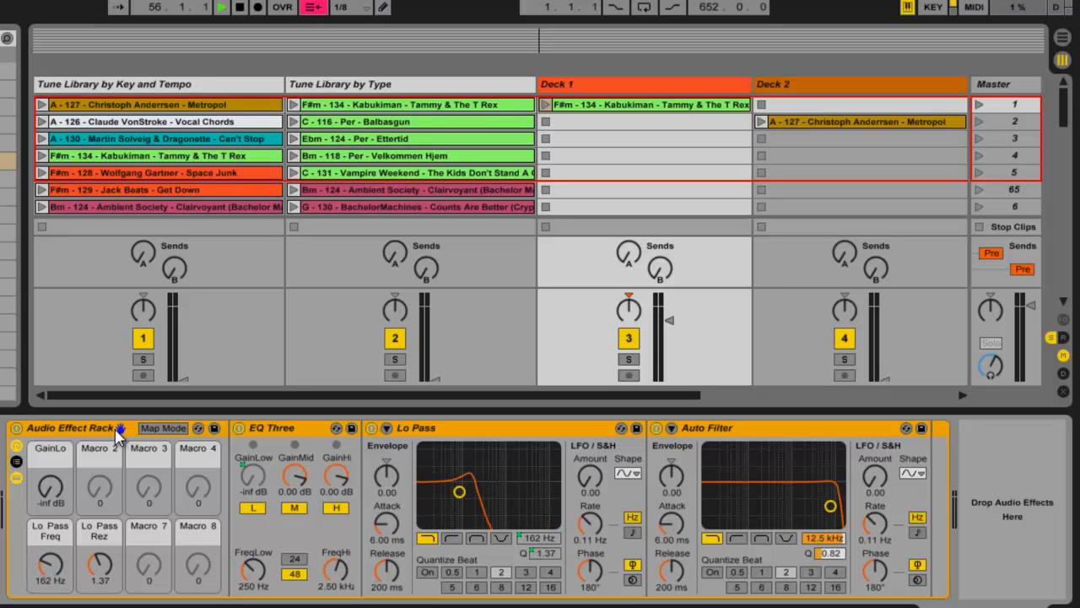
drag(460, 492, 513, 462)
text(Hi Pass)
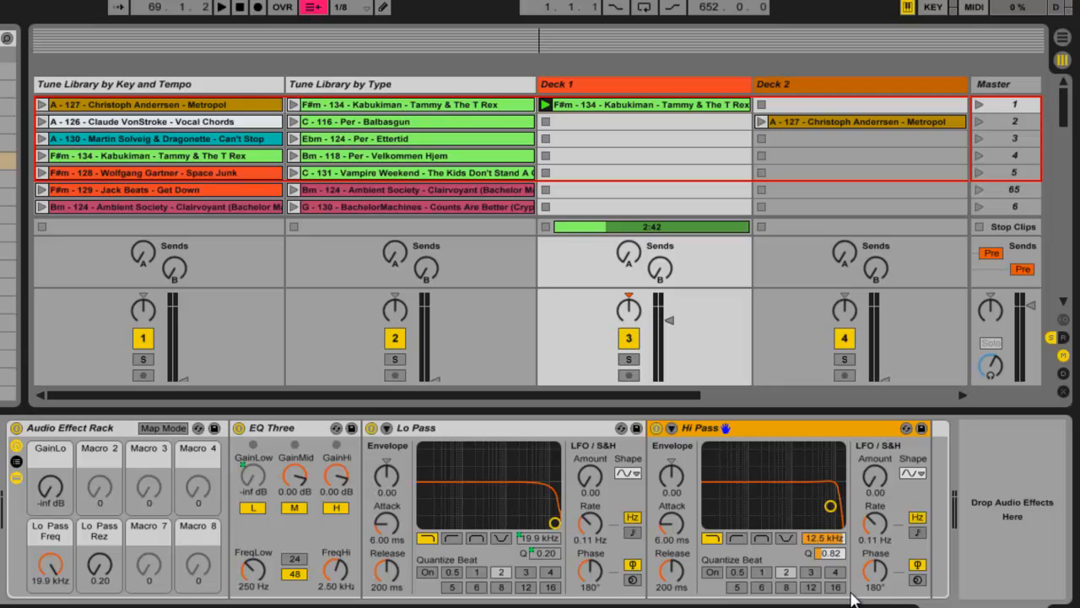
mouse_move(633, 456)
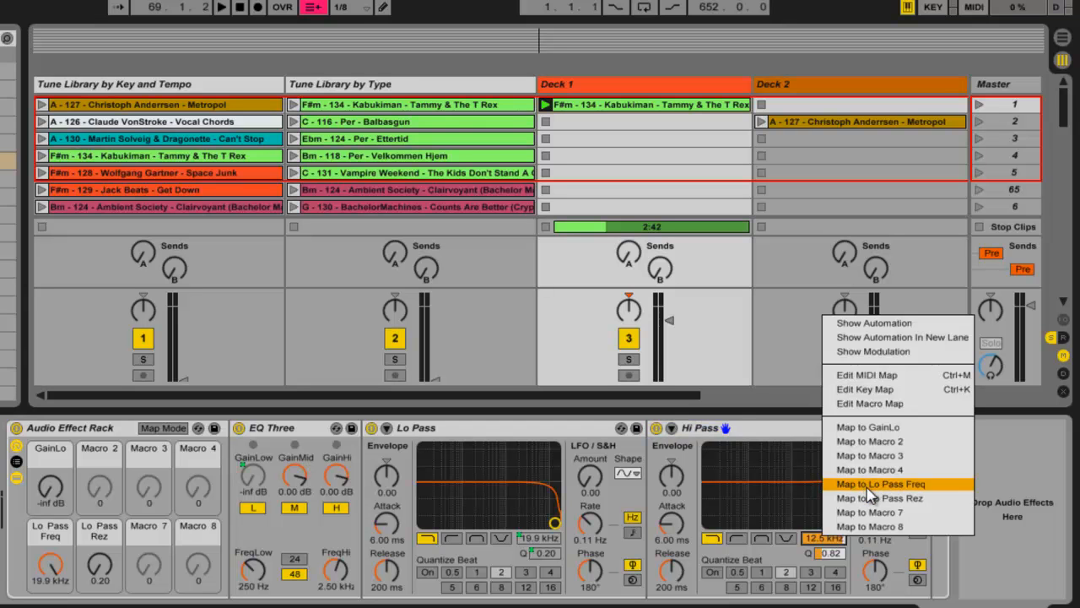
mouse_move(885, 514)
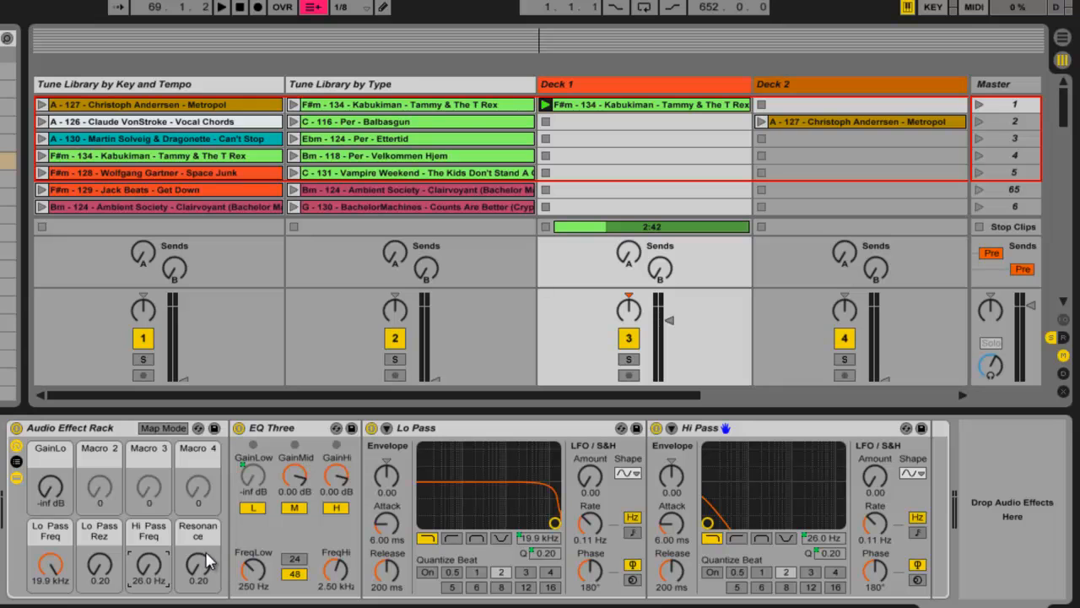
mouse_move(202, 544)
text(Hi Pass Rez)
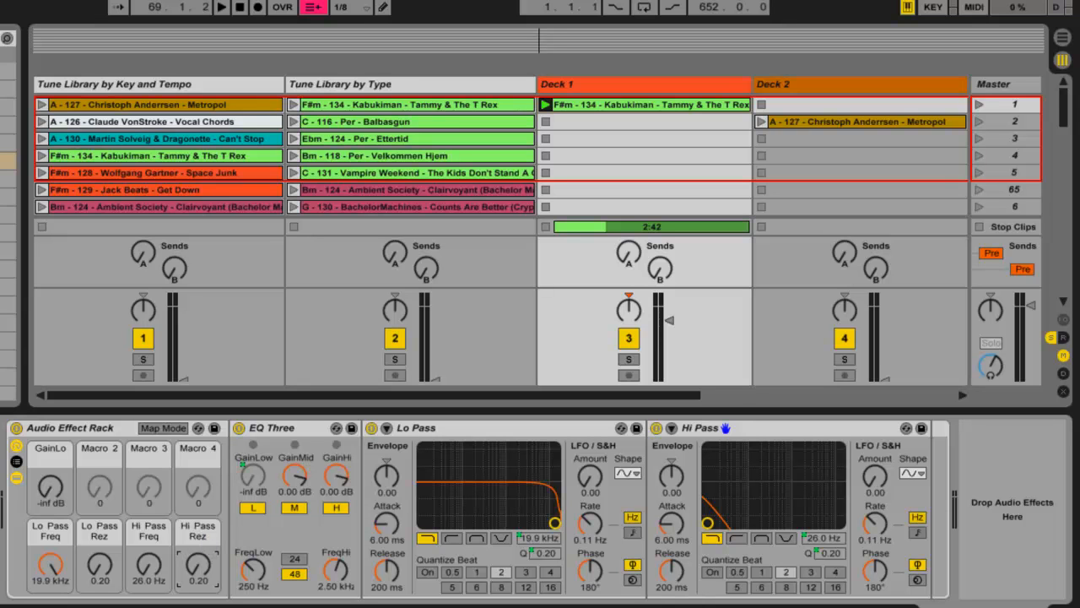
click(736, 537)
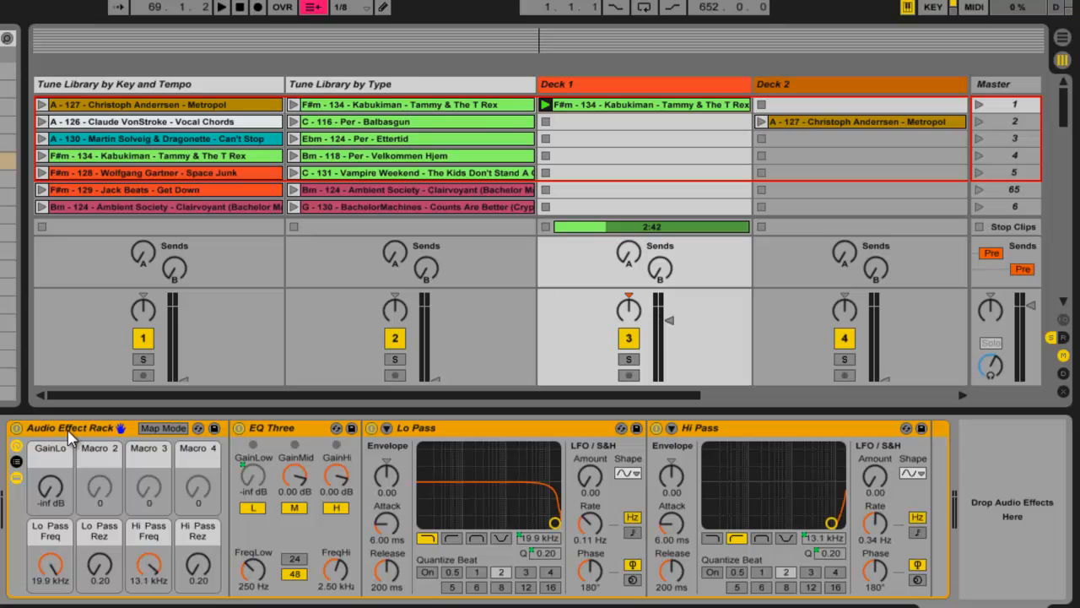
drag(831, 523, 776, 469)
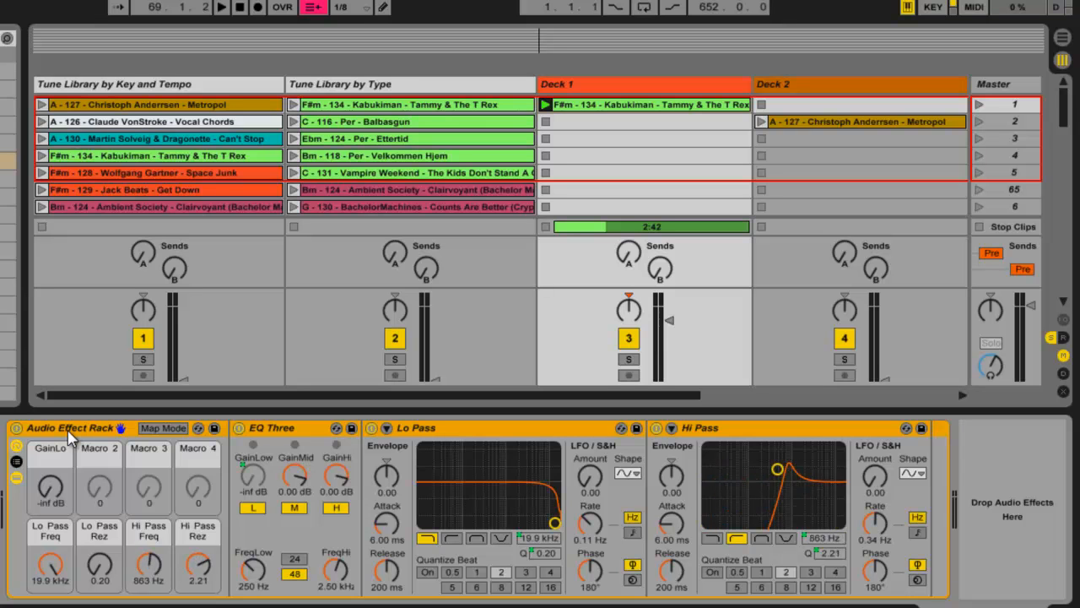
drag(777, 469, 708, 469)
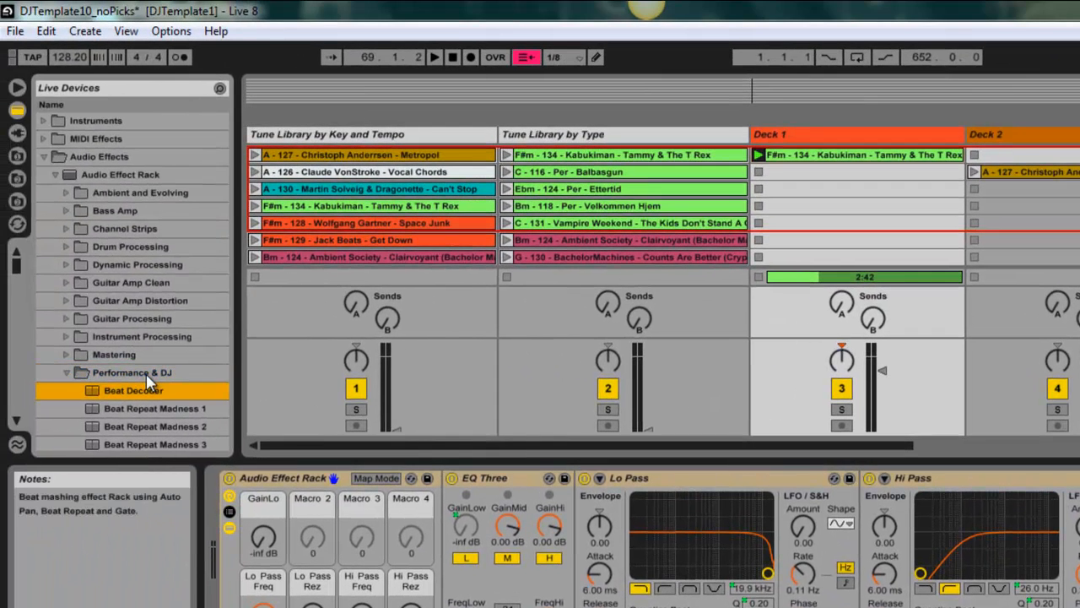
Add Fade to Grey after Hi Pass and map its control to Macro 3
scroll(down, 3)
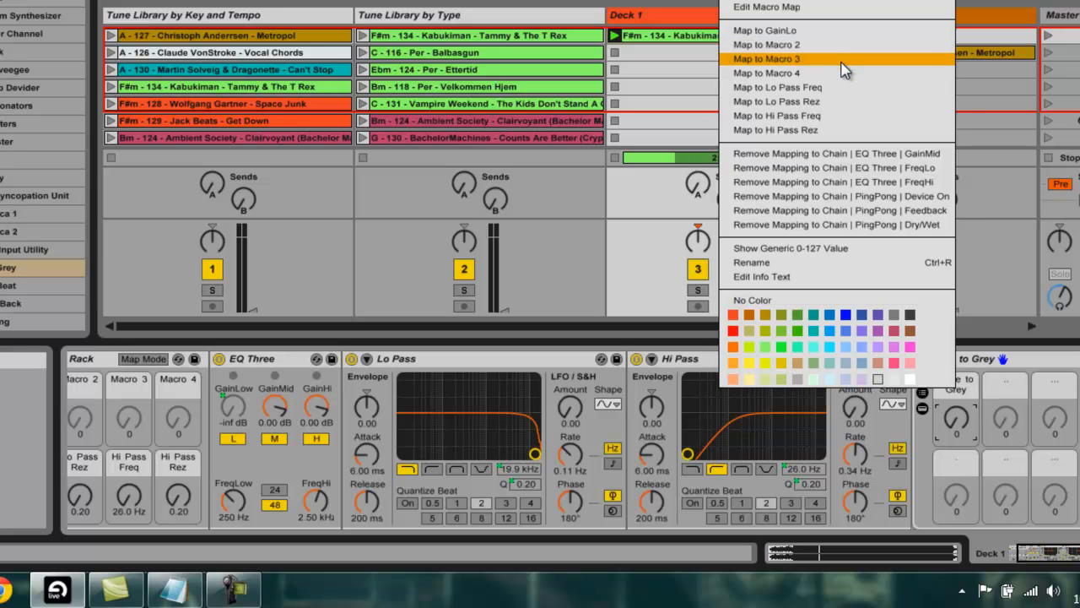
click(766, 58)
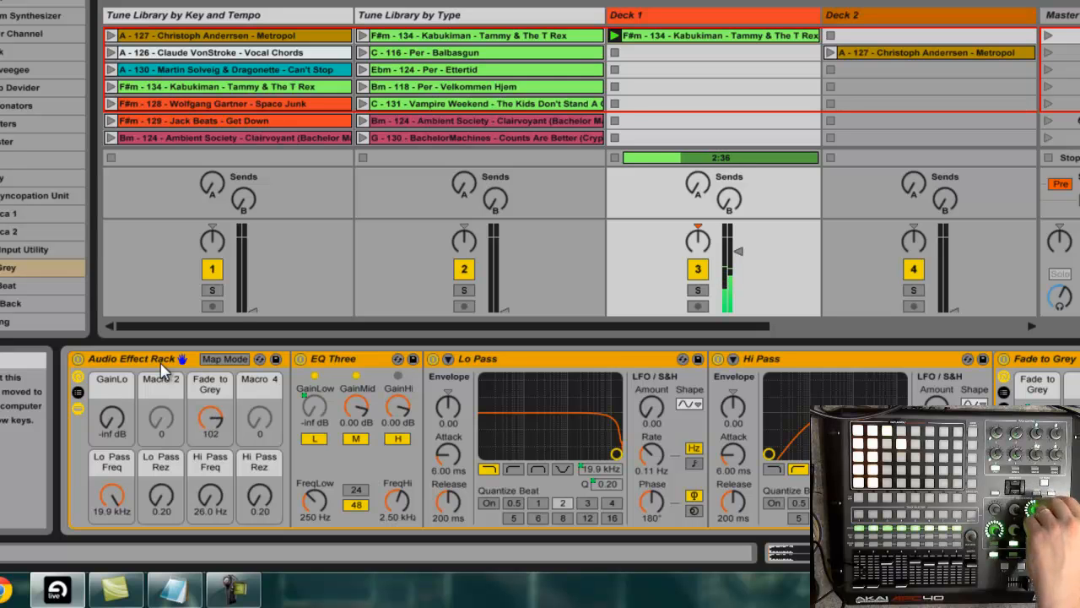
mouse_move(645, 81)
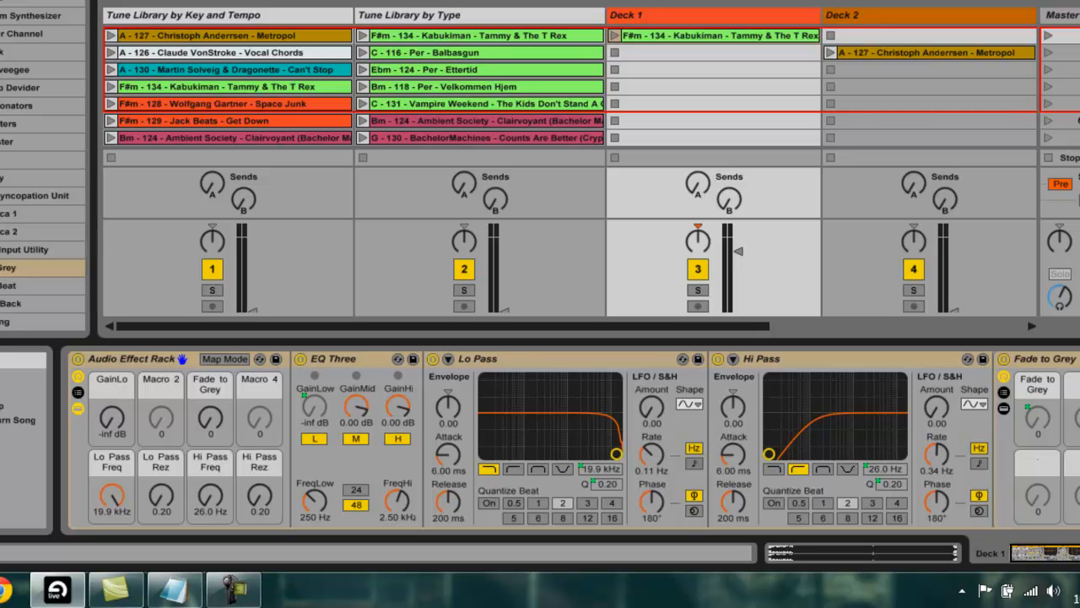
mouse_move(969, 328)
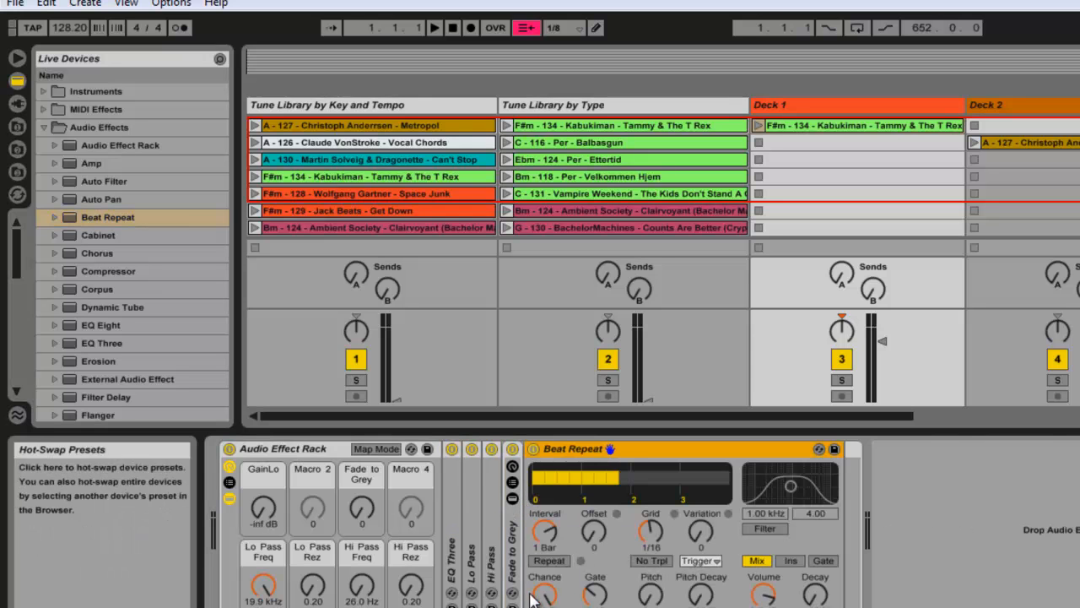
mouse_move(544, 591)
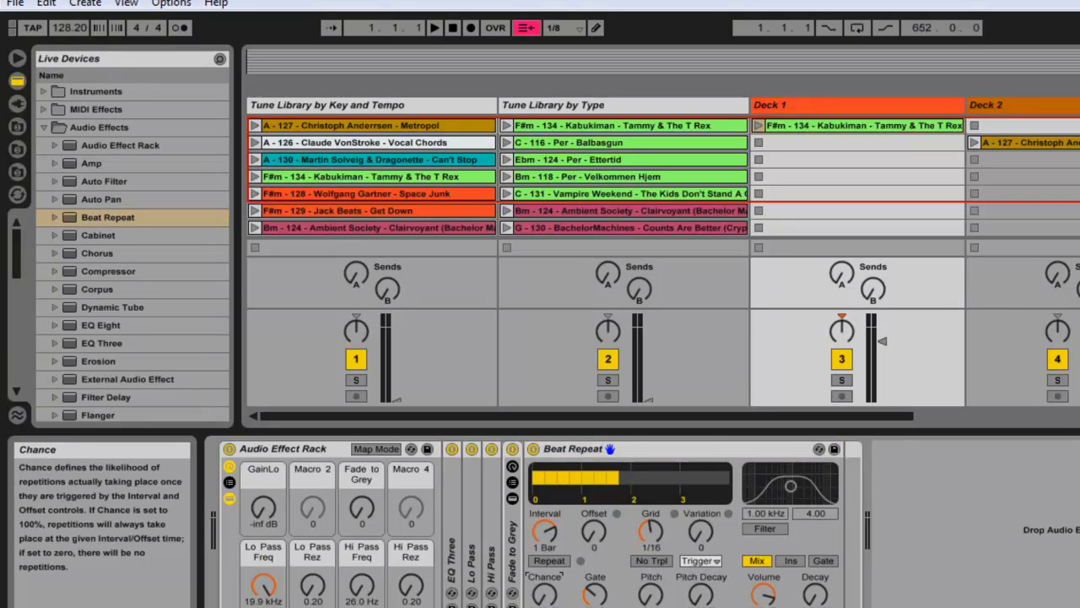
mouse_move(595, 549)
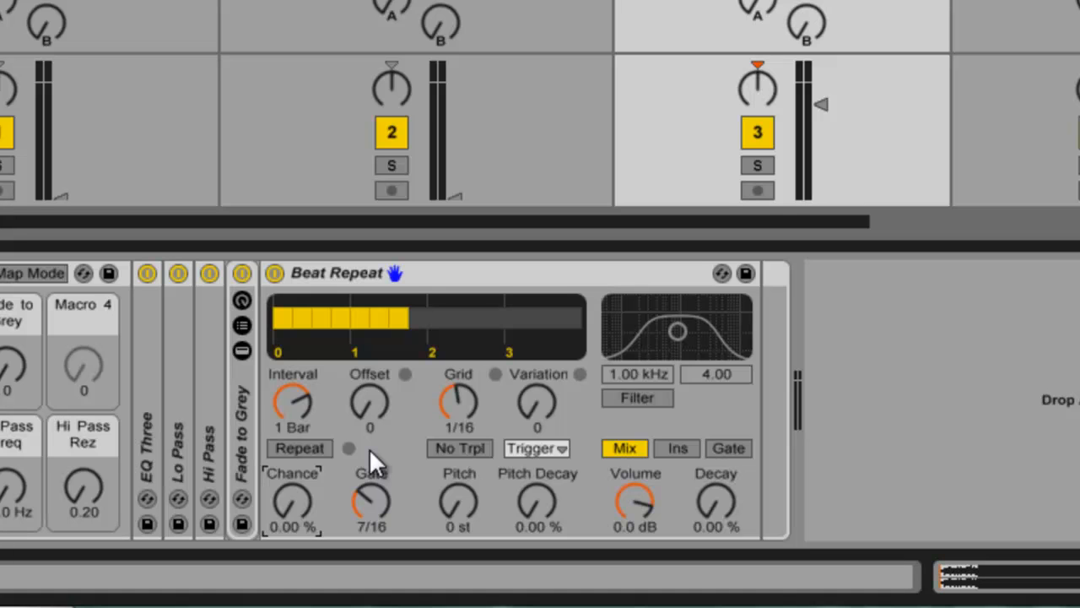
mouse_move(469, 295)
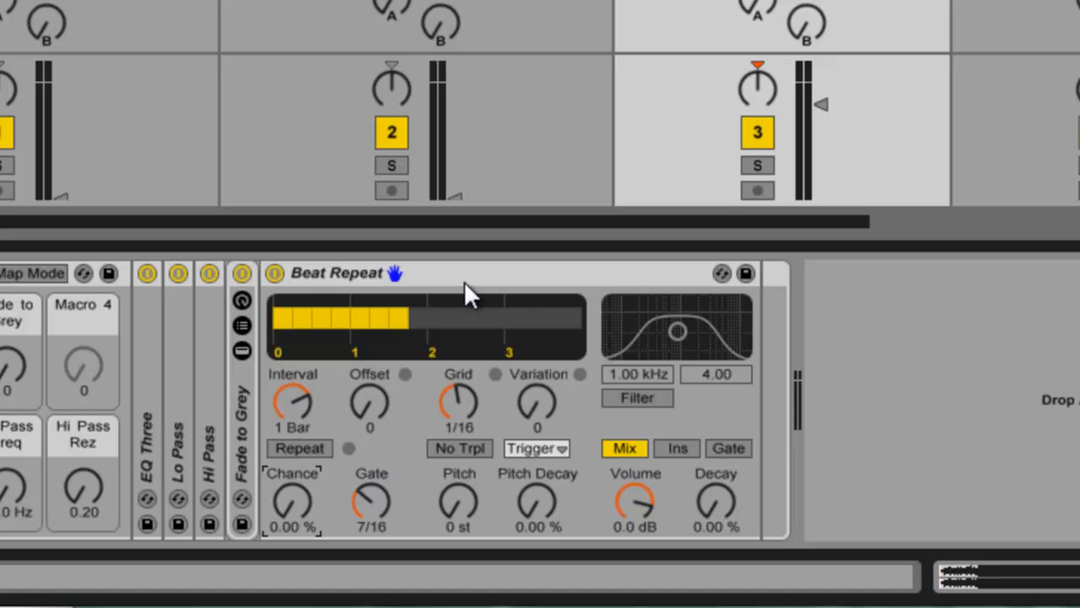
mouse_move(526, 290)
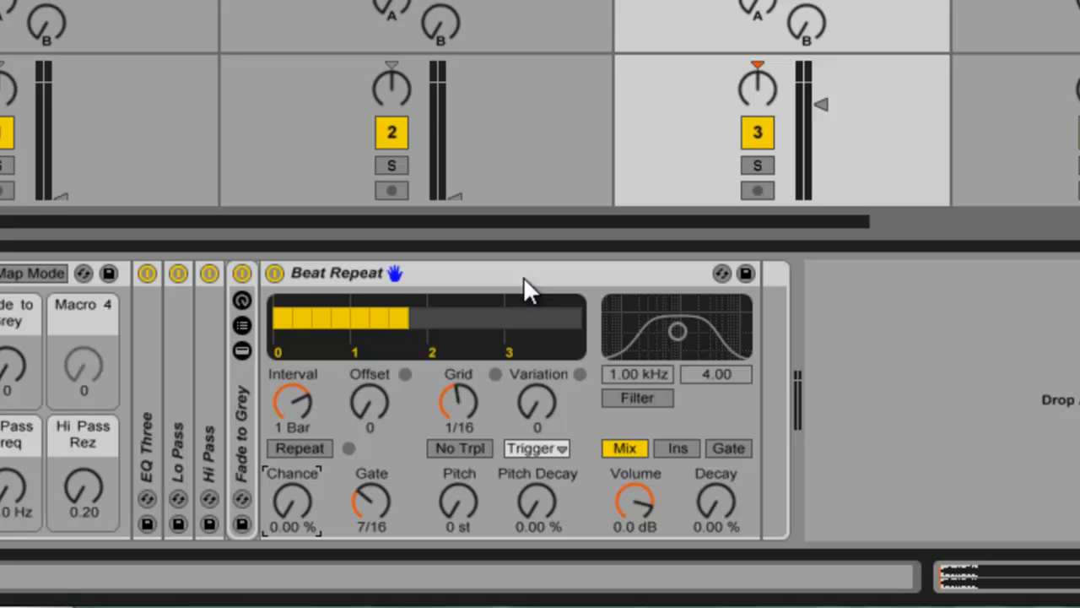
mouse_move(473, 380)
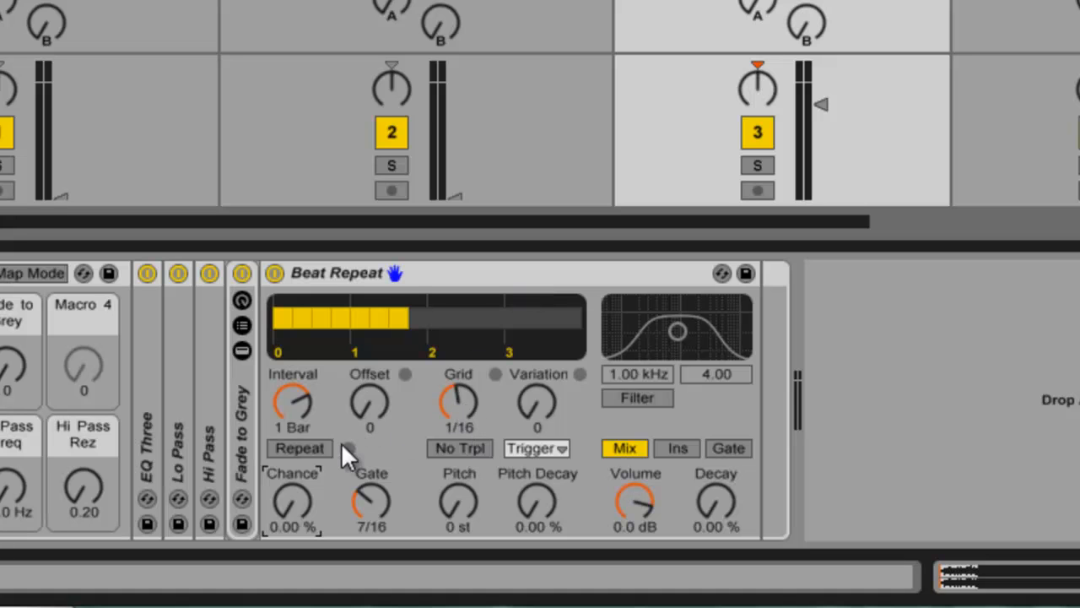
Map Beat Repeat's Repeat switch to Macro 4 and try the macro
right_click(301, 449)
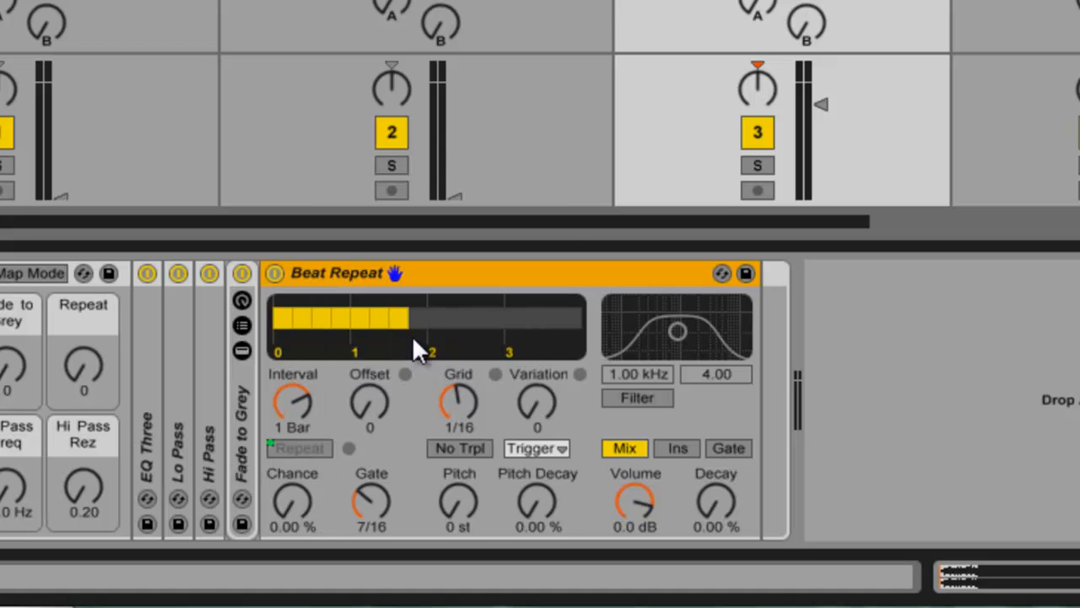
mouse_move(155, 418)
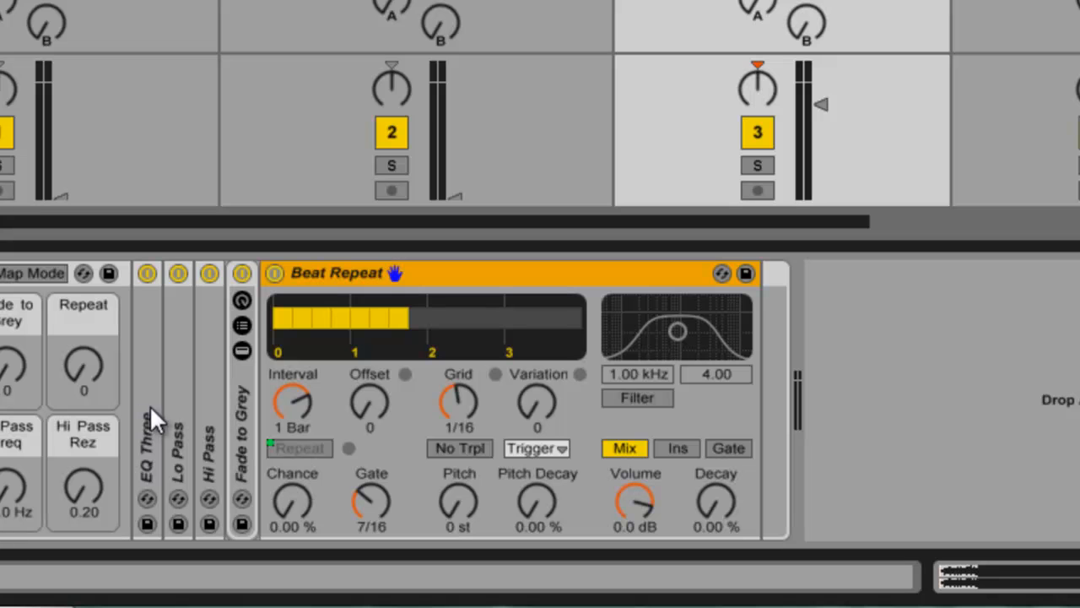
mouse_move(118, 510)
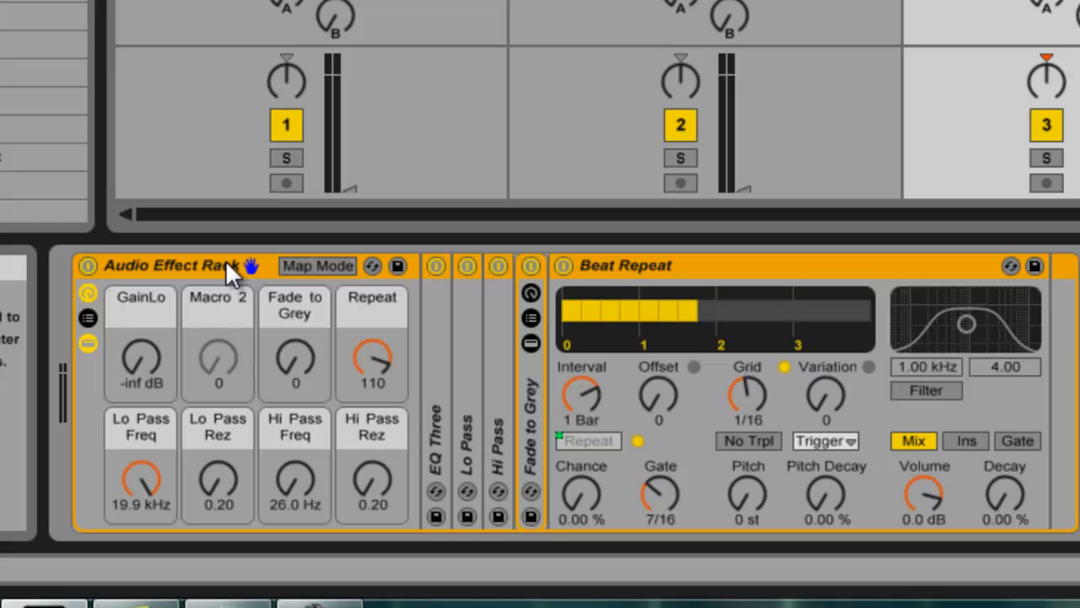
drag(372, 363, 371, 397)
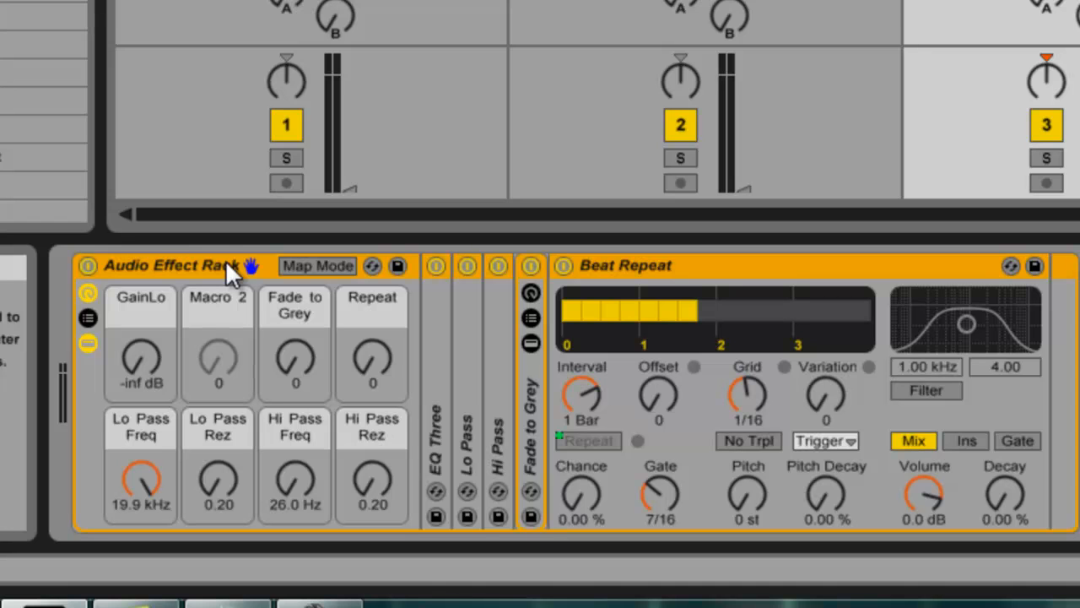
mouse_move(304, 284)
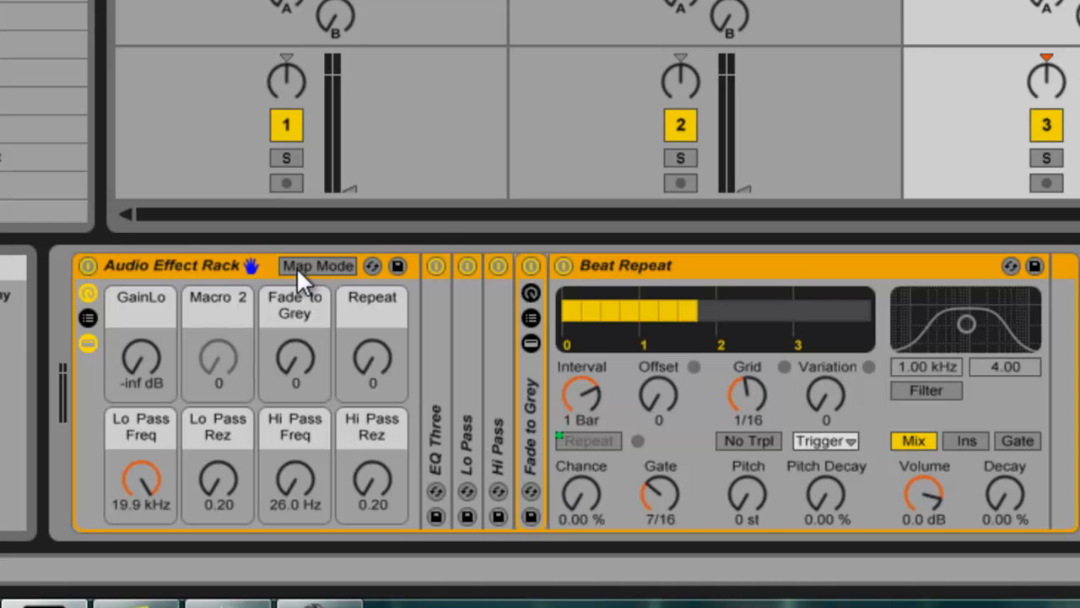
Enter the rack's macro Map Mode, highlighting Beat Repeat's mappable parameters
click(318, 265)
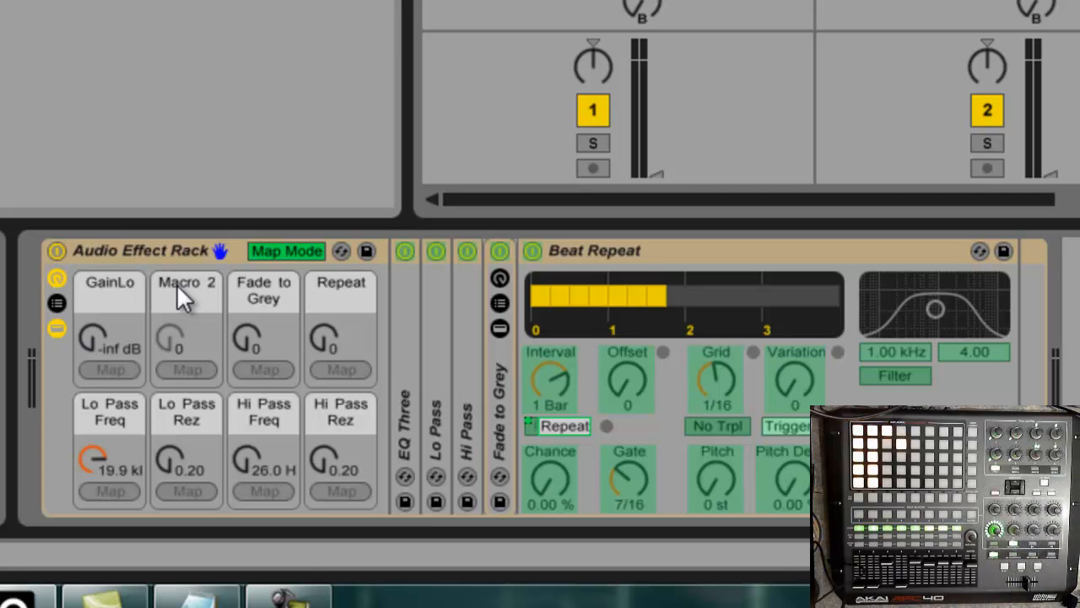
mouse_move(724, 422)
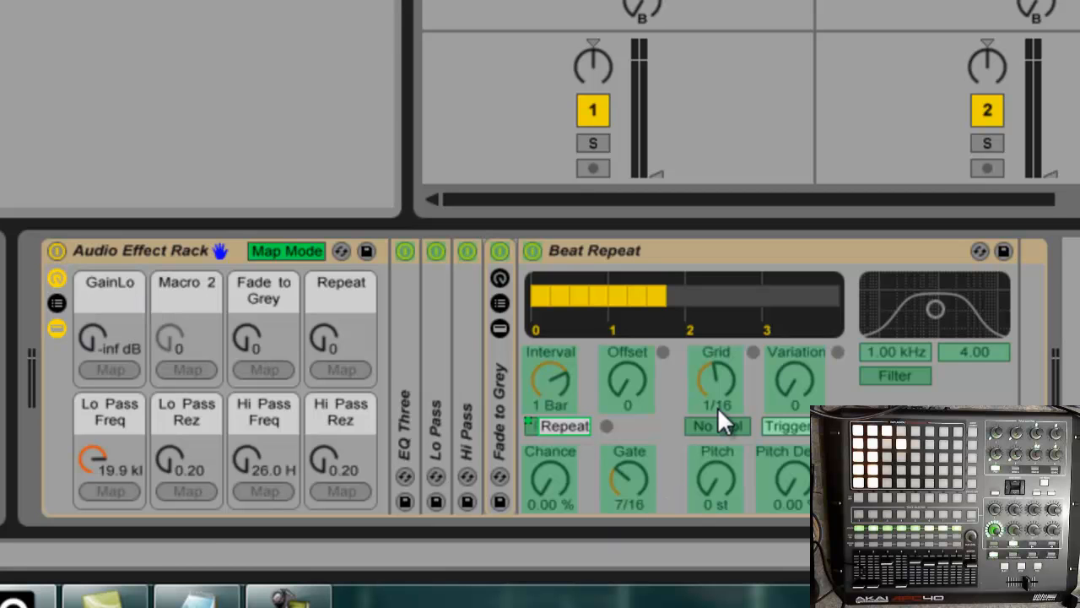
Remap the fourth macro to Beat Repeat's Grid and sweep it to test
right_click(716, 426)
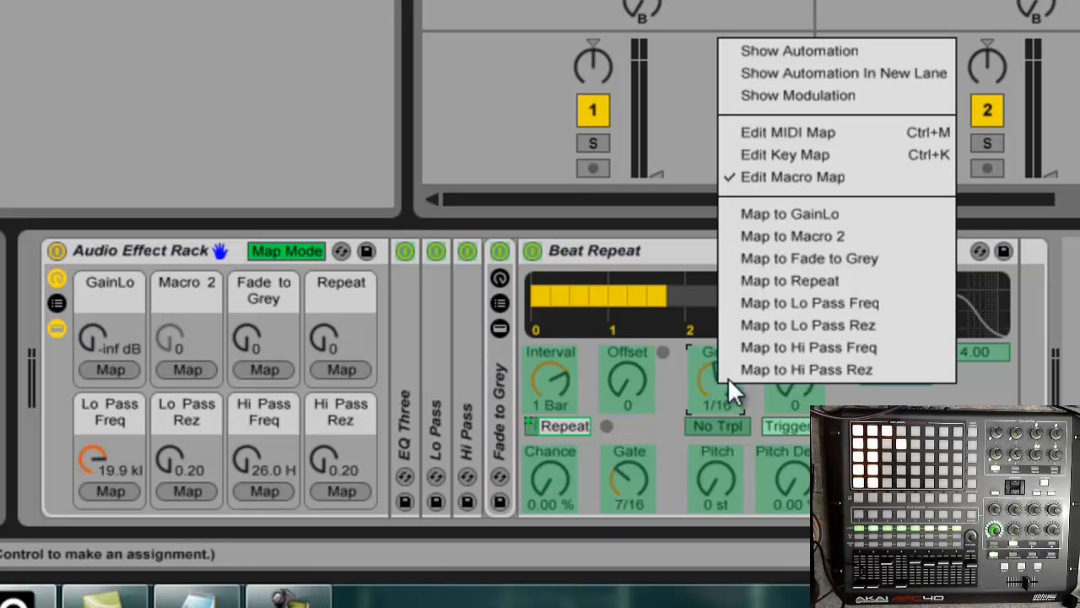
click(810, 259)
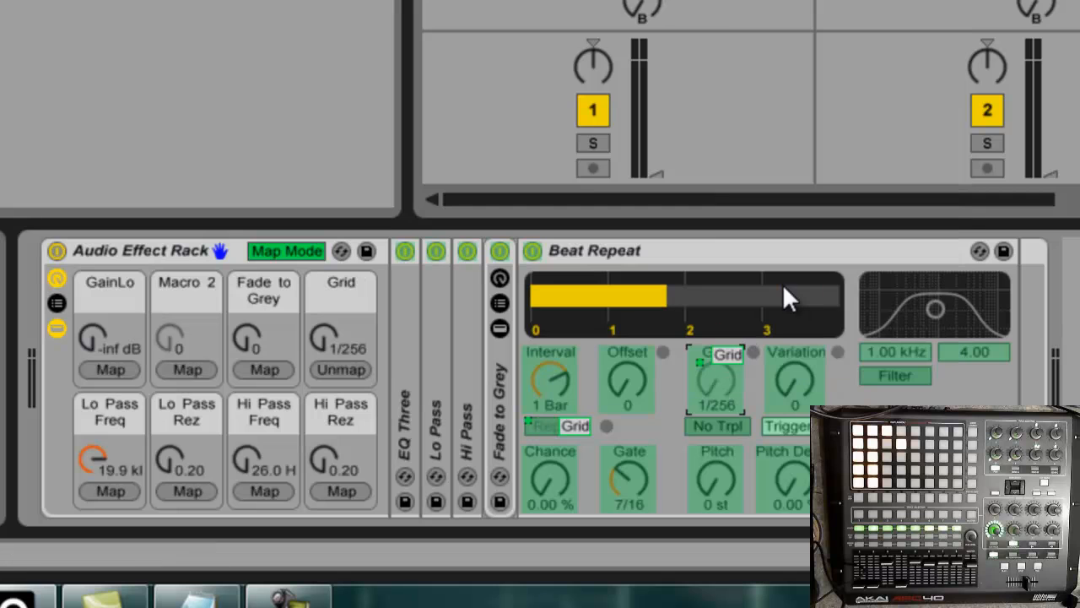
mouse_move(272, 121)
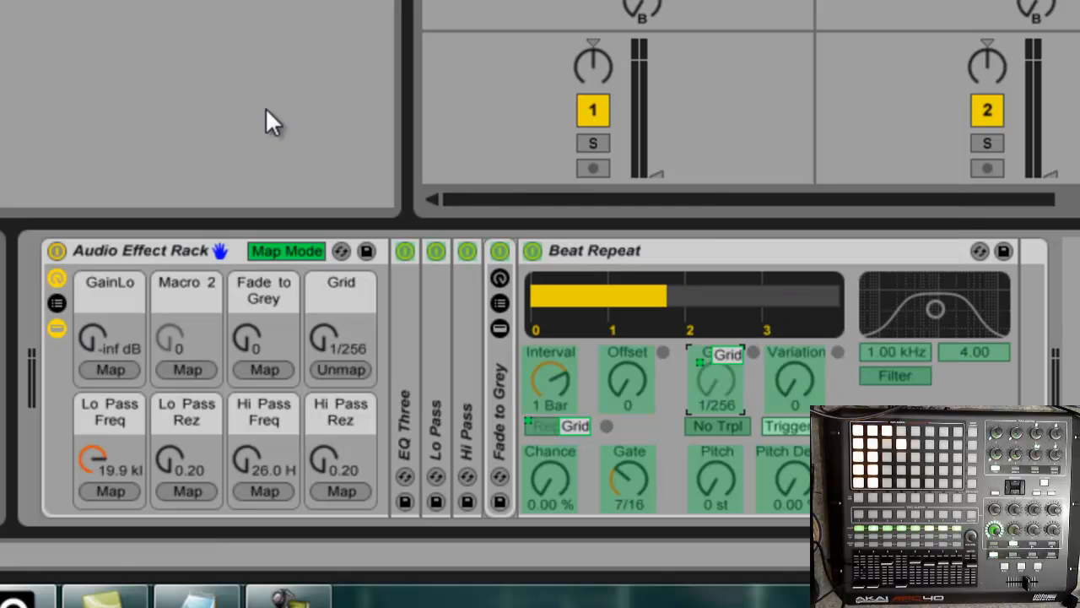
mouse_move(247, 105)
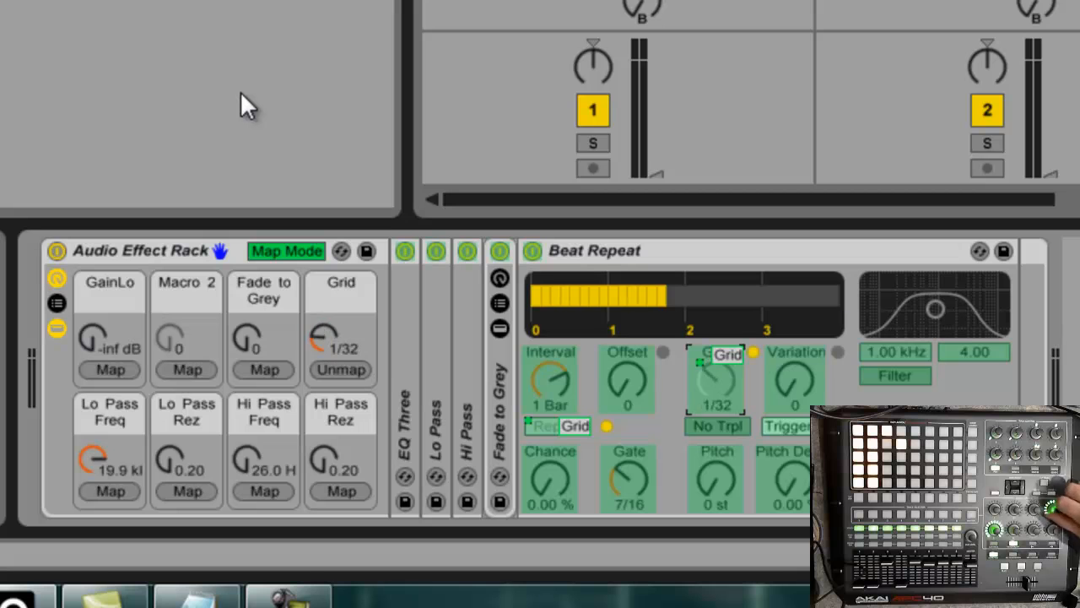
drag(716, 380, 715, 354)
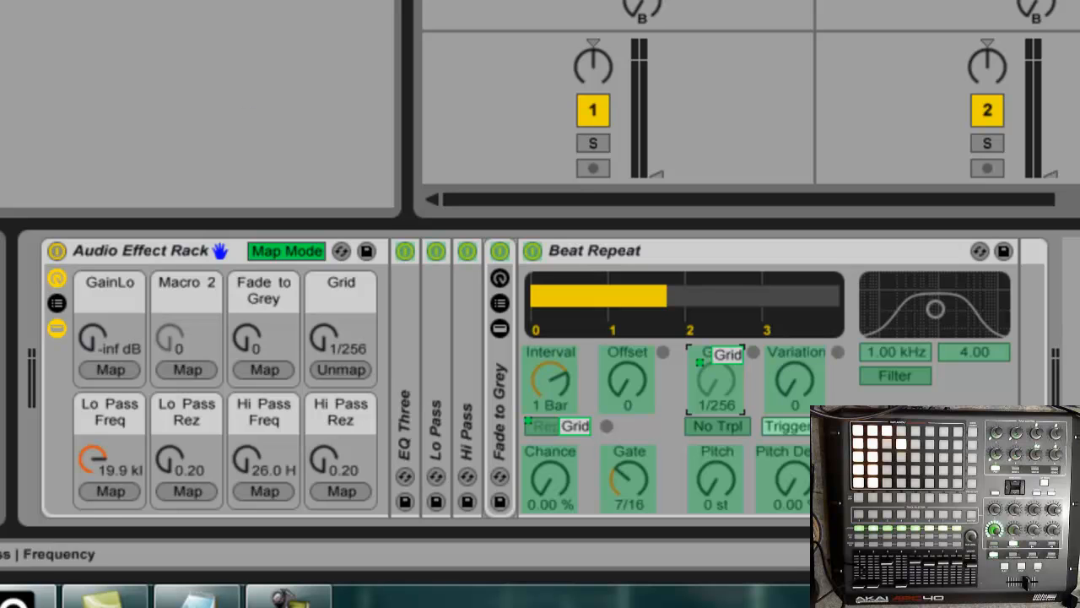
mouse_move(300, 44)
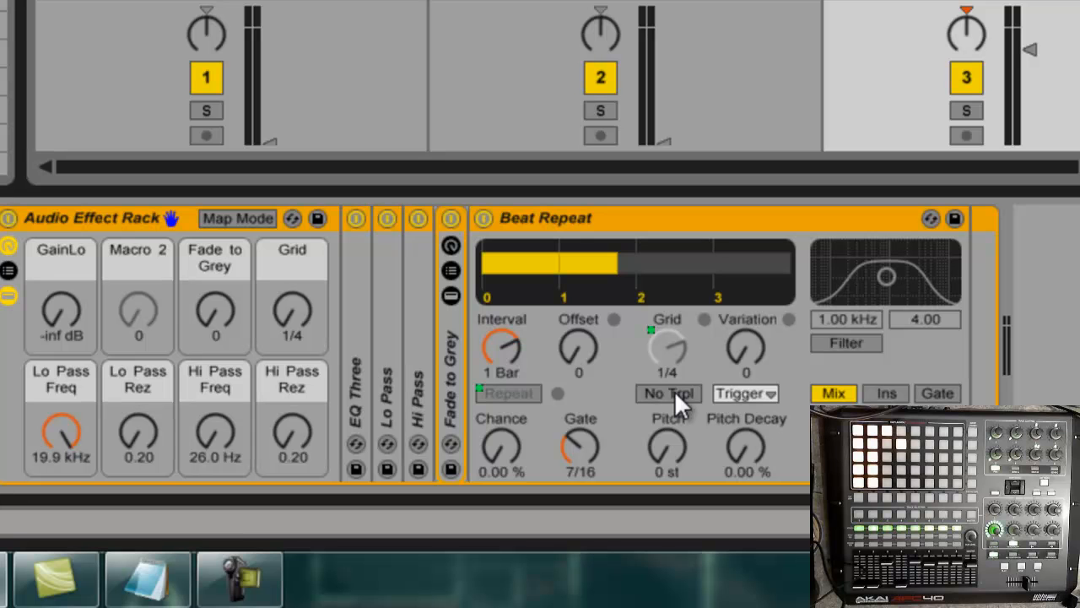
Switch on Beat Repeat's No Trpl so the grid skips triplet divisions
click(668, 393)
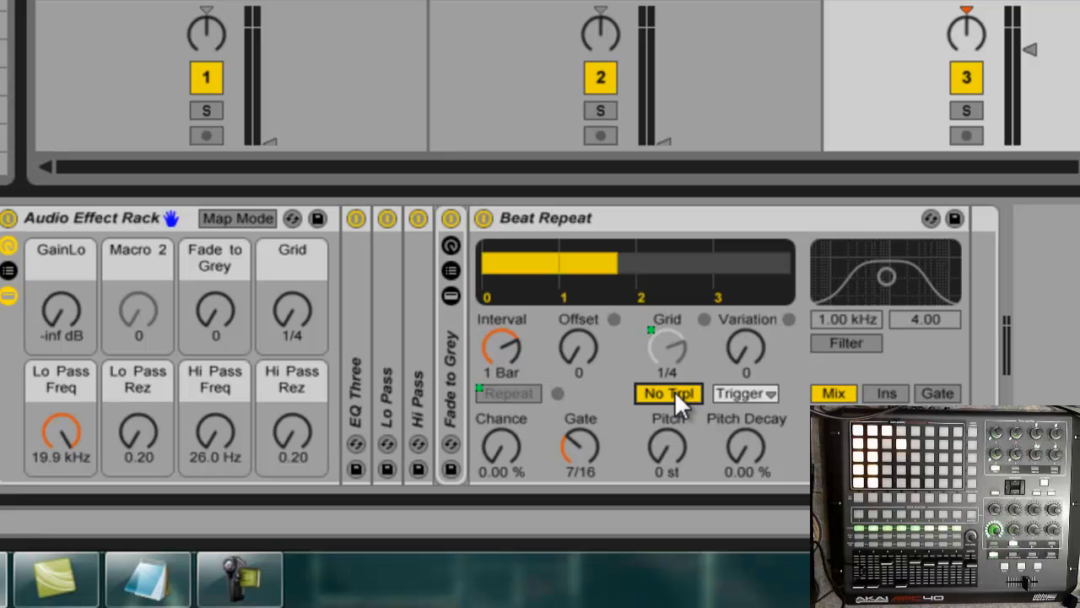
mouse_move(790, 270)
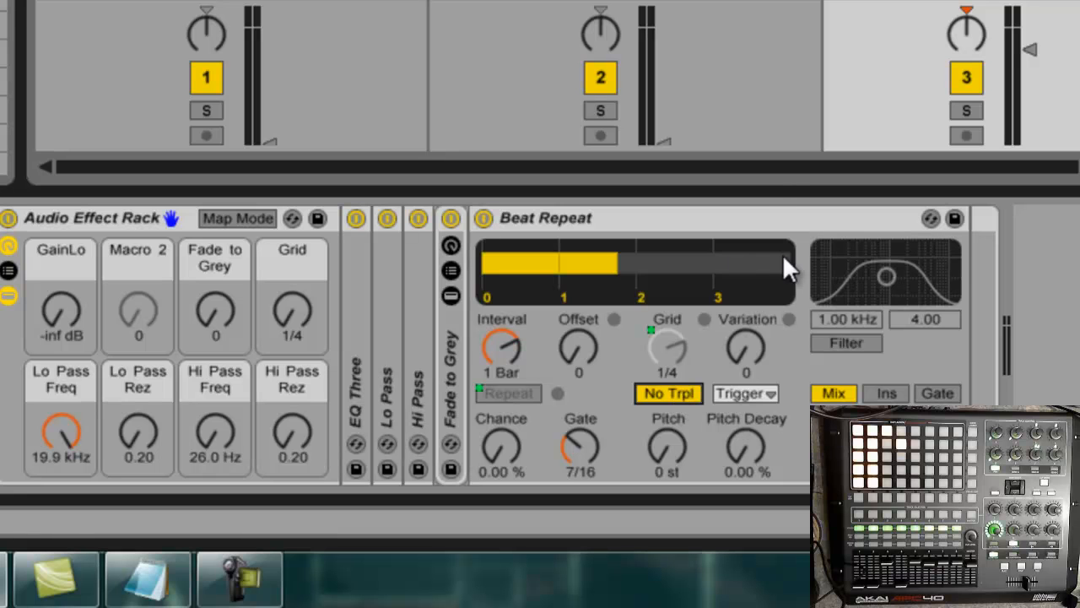
mouse_move(785, 237)
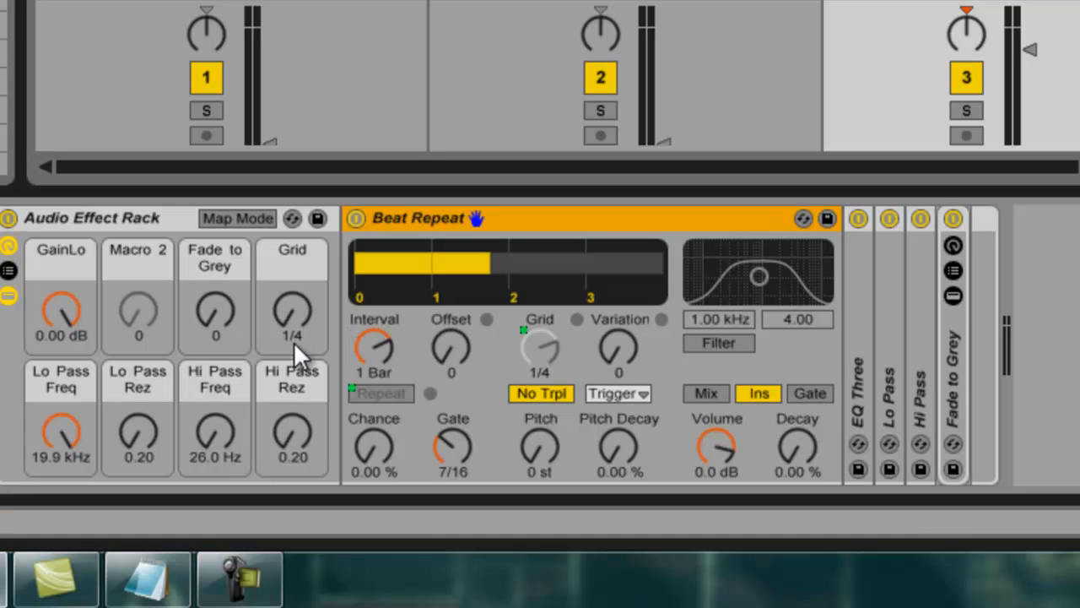
mouse_move(490, 346)
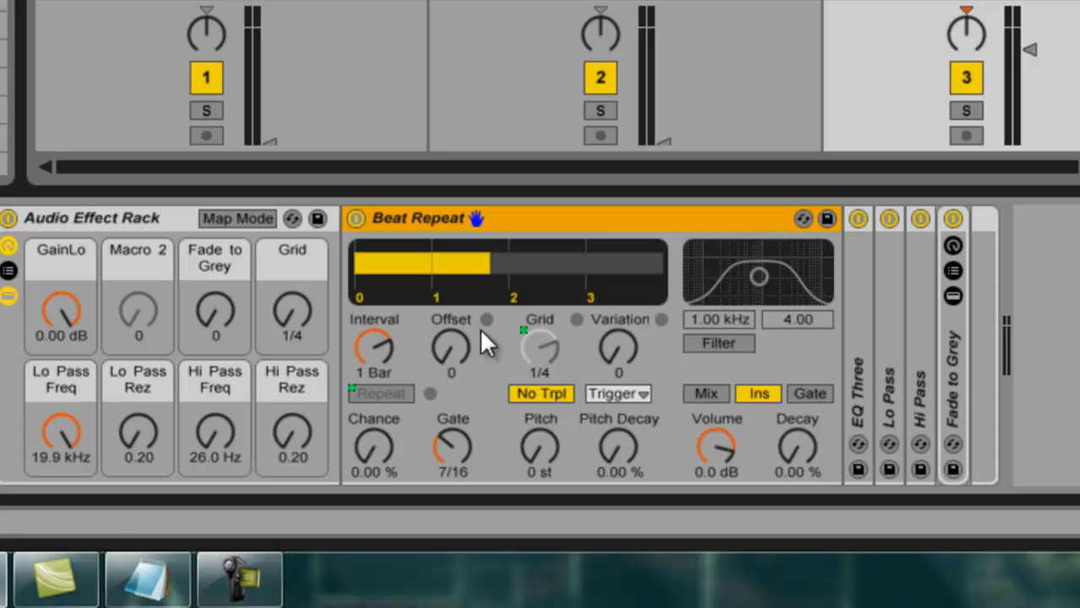
mouse_move(616, 262)
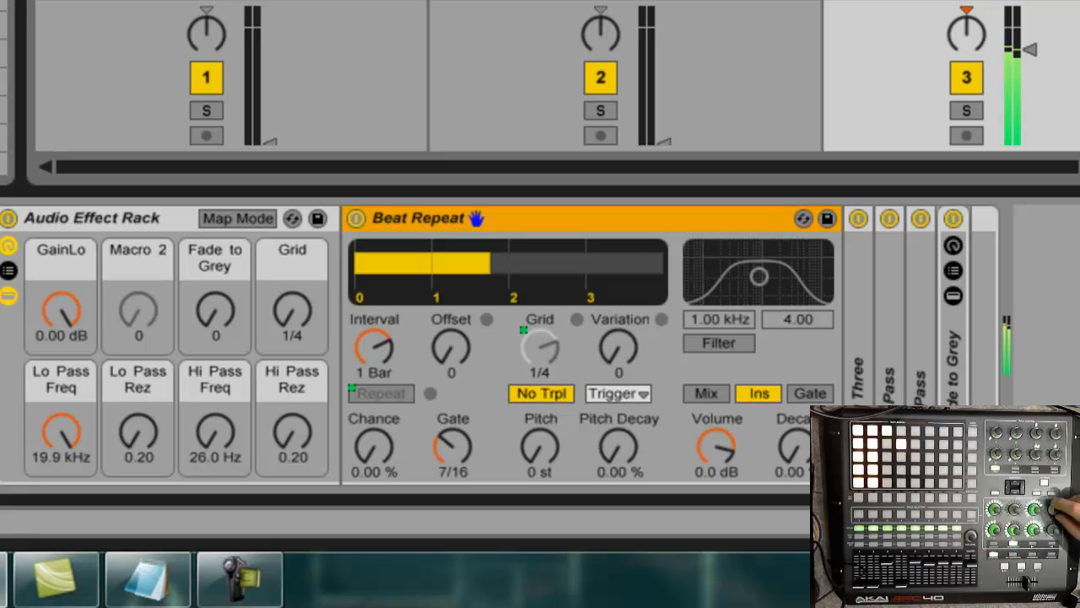
Place Beat Repeat first in the rack chain in Ins mode and select the whole rack
drag(618, 350, 618, 337)
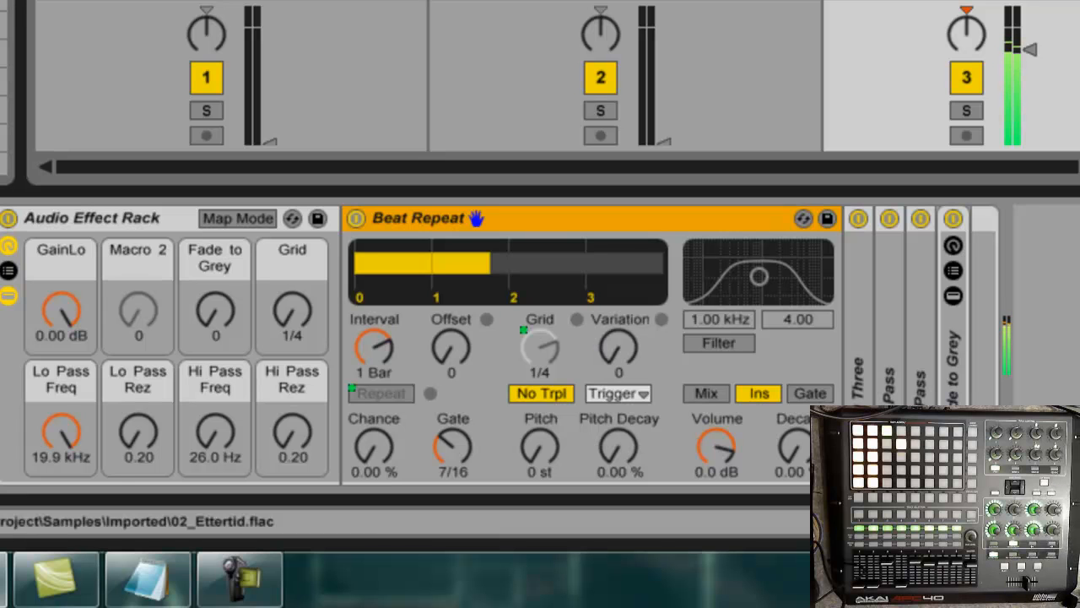
click(93, 217)
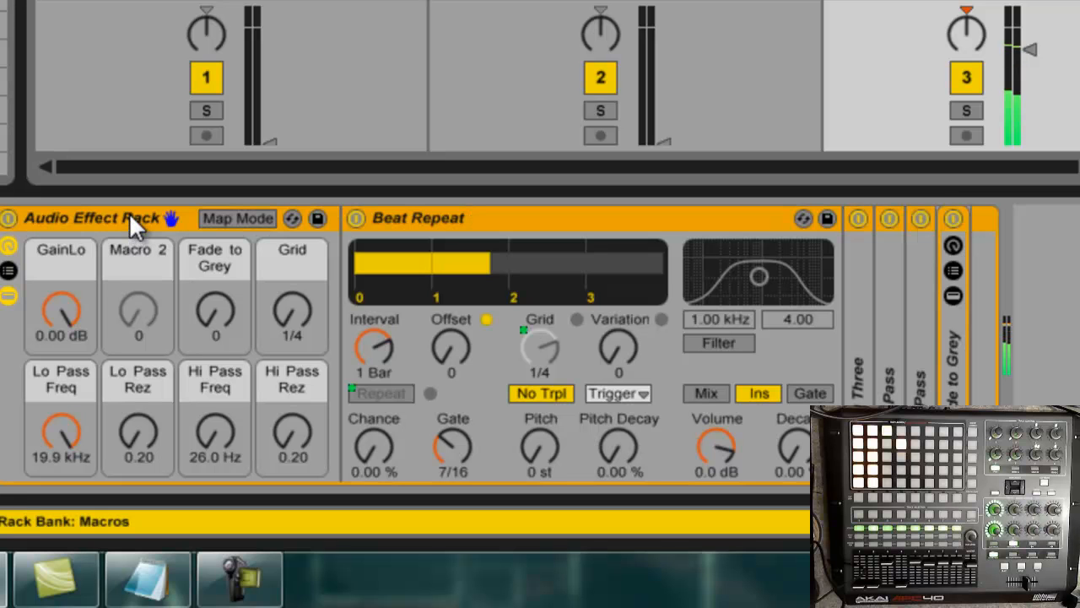